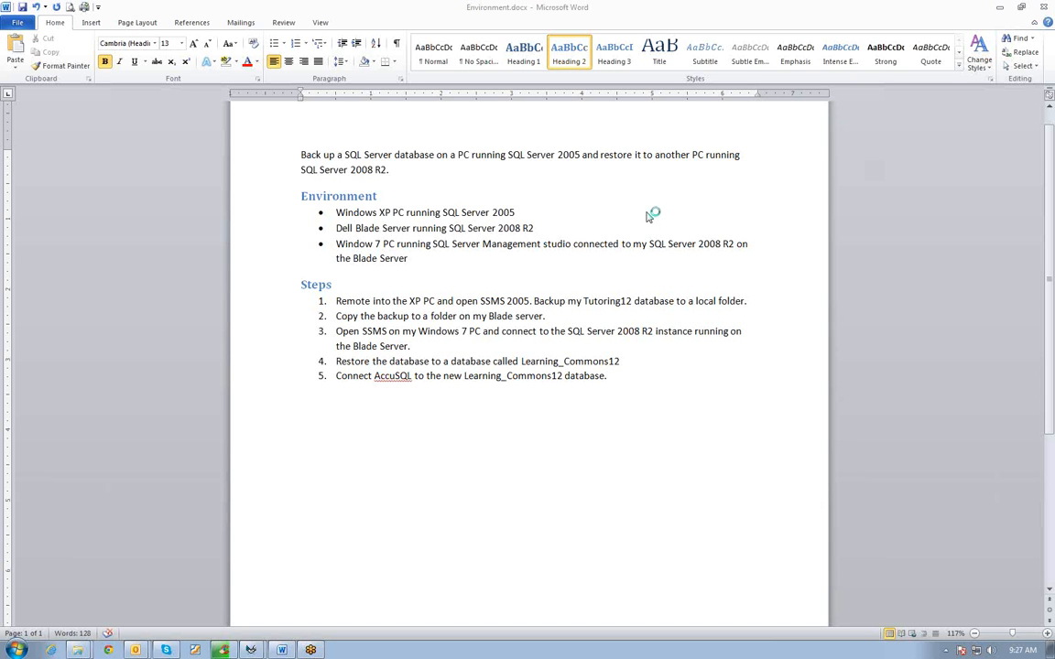
{"action": "mouse_move", "coordinate": [959, 114]}
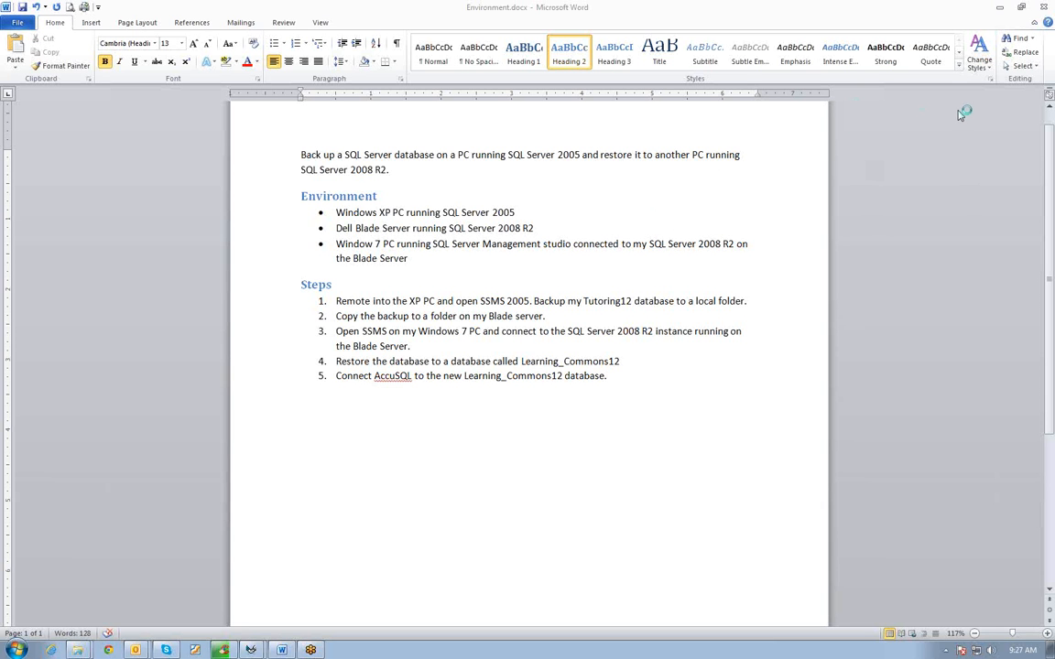
{"action": "mouse_move", "coordinate": [960, 115]}
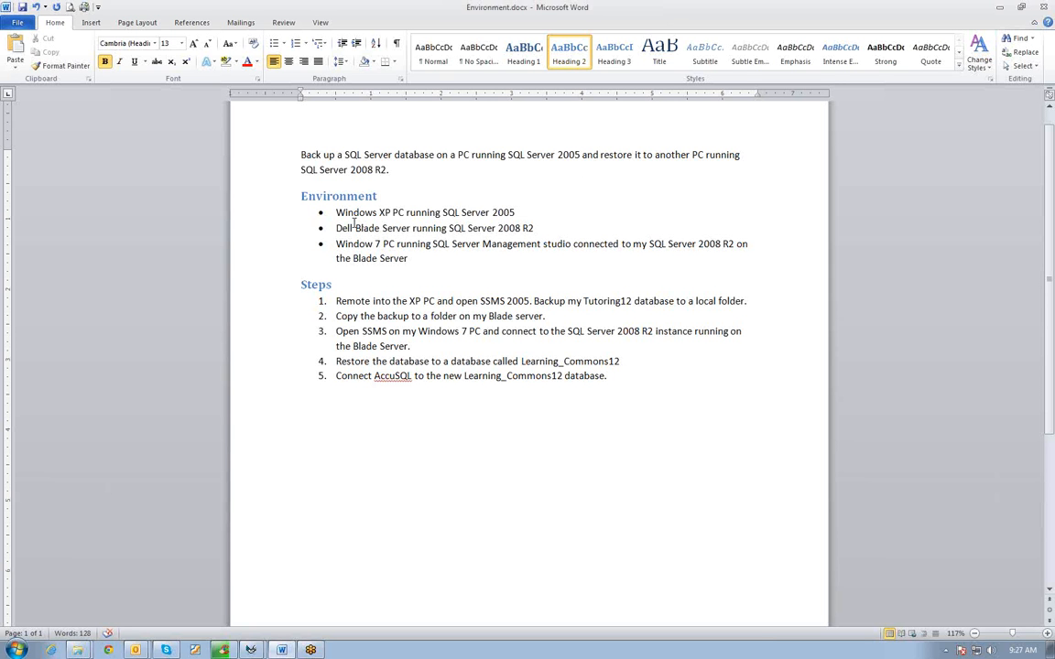
Read through the Environment and Steps notes in Environment.docx without changing the document.
{"action": "left_click", "coordinate": [378, 196]}
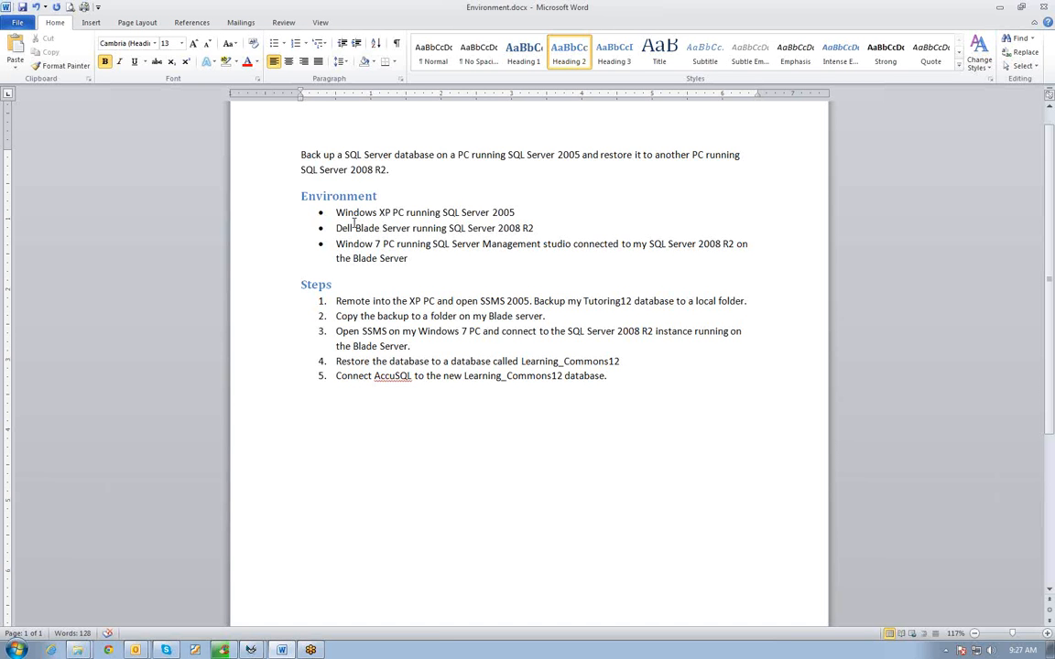
{"action": "left_click", "coordinate": [377, 196]}
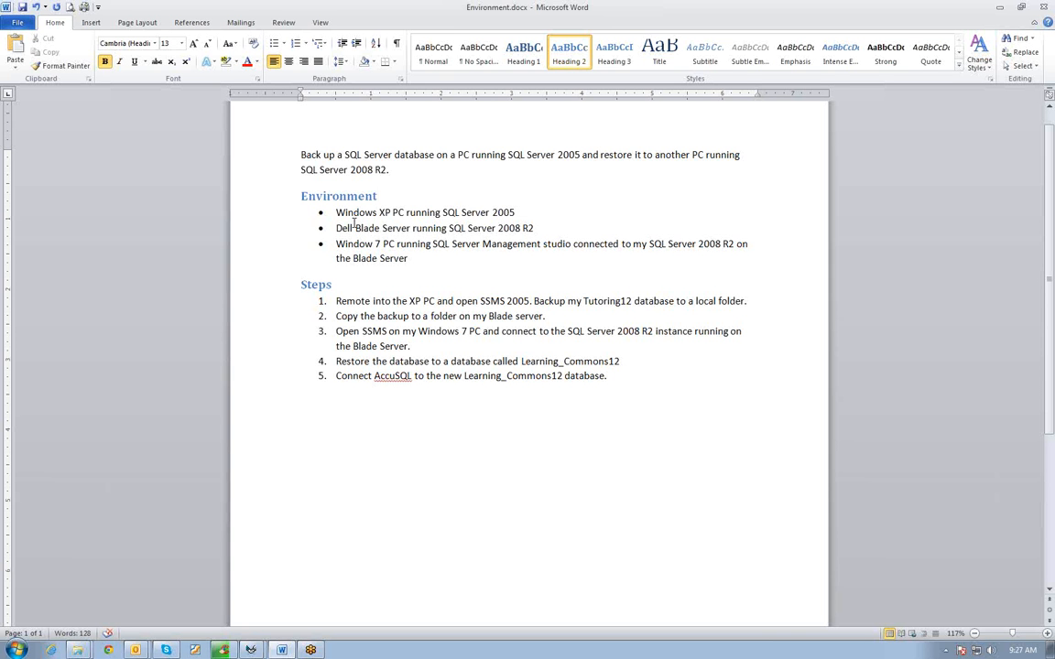
{"action": "left_click", "coordinate": [377, 196]}
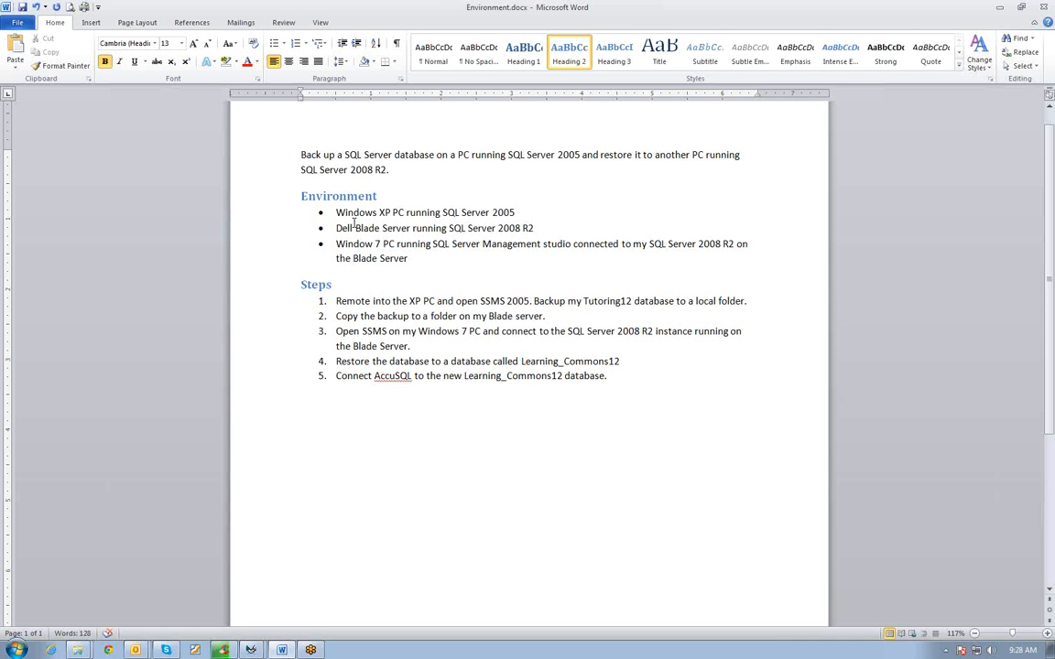
{"action": "left_click", "coordinate": [377, 194]}
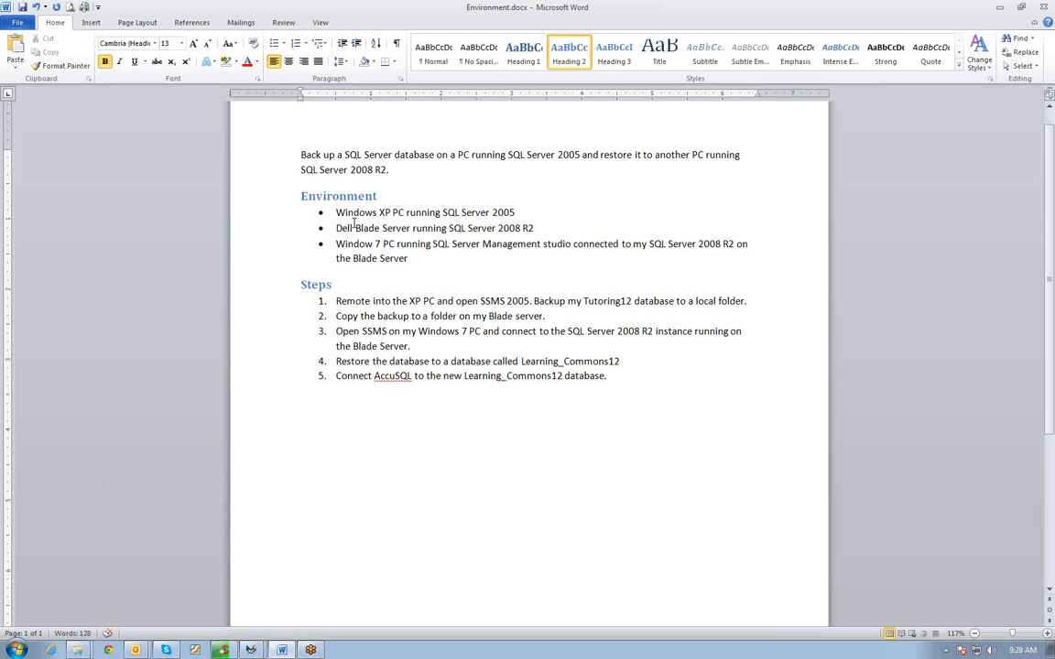
{"action": "left_click", "coordinate": [377, 196]}
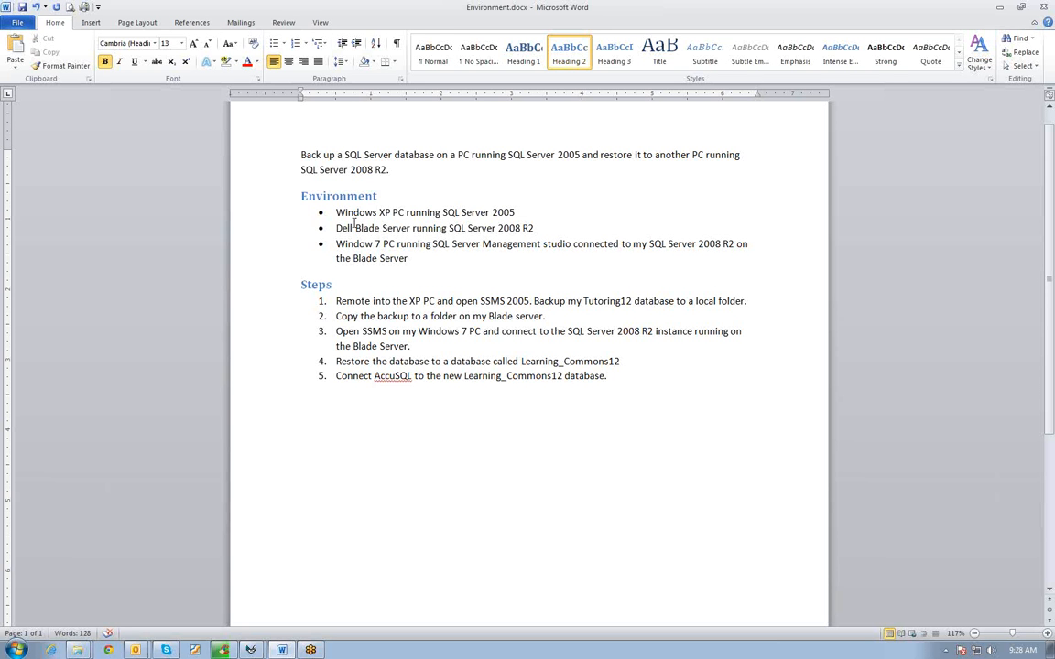
{"action": "left_click", "coordinate": [376, 196]}
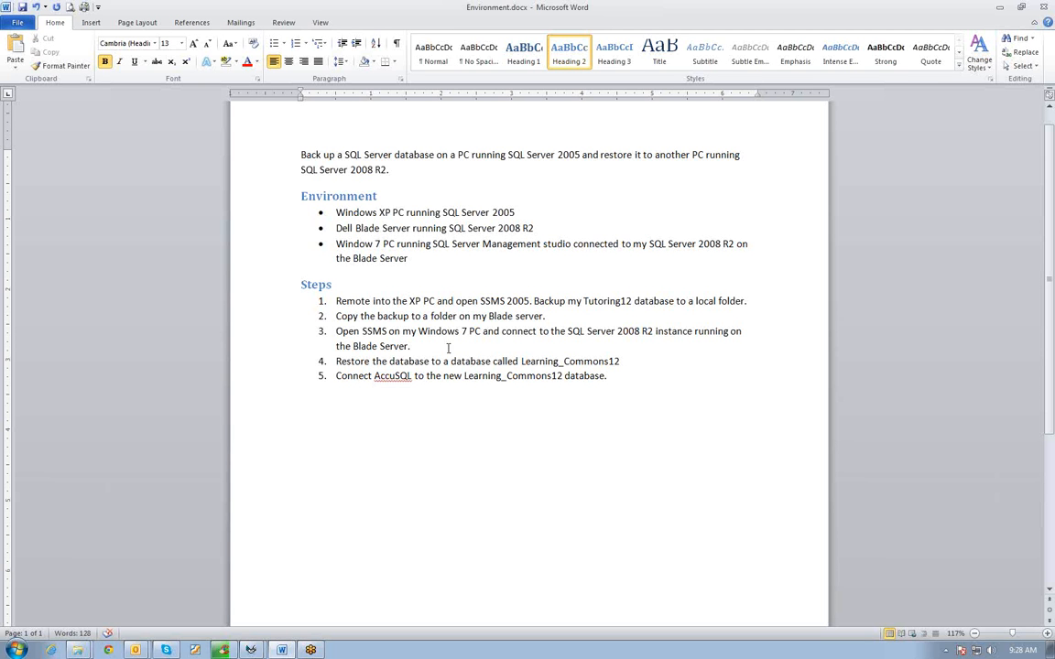
{"action": "mouse_move", "coordinate": [616, 407]}
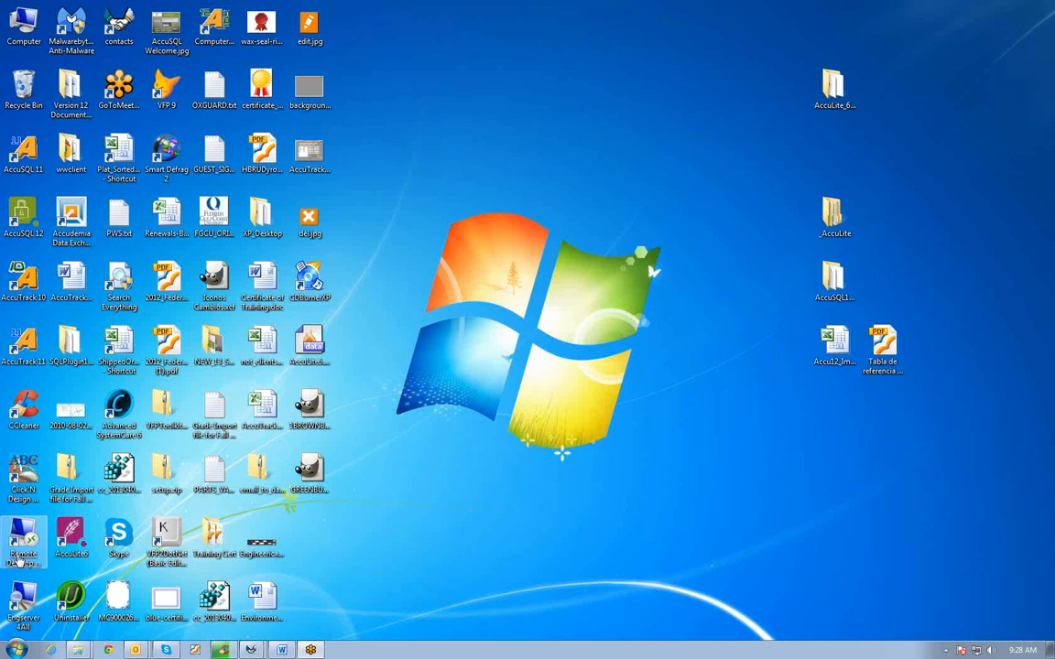
Remote into the XP PC and launch SQL Server Management Studio from its Start menu.
{"action": "double_click", "coordinate": [22, 535]}
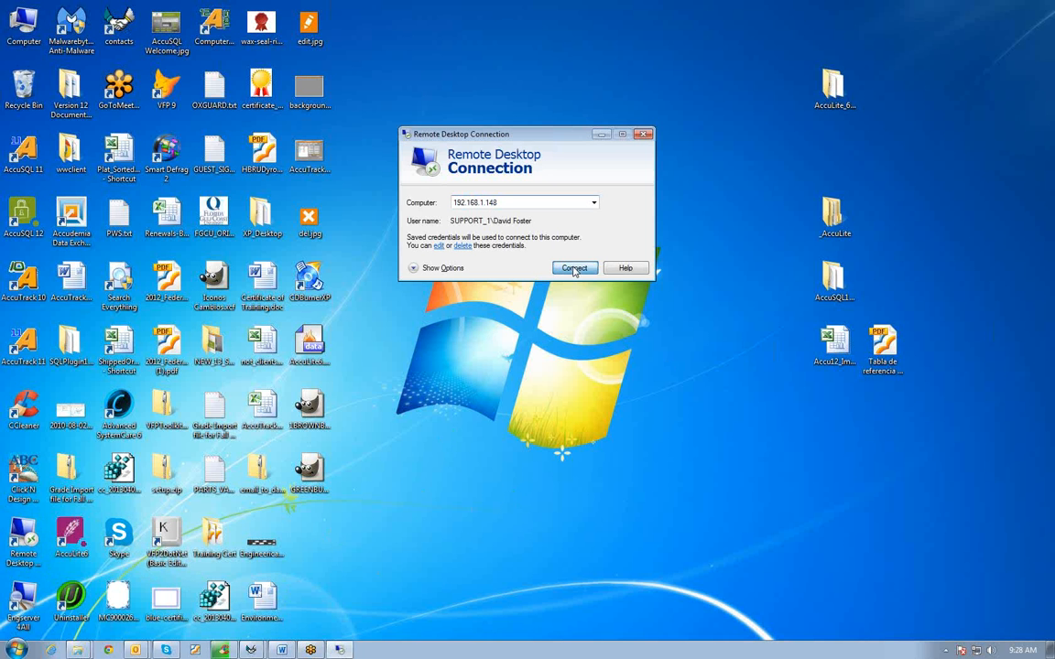
{"action": "left_click", "coordinate": [575, 268]}
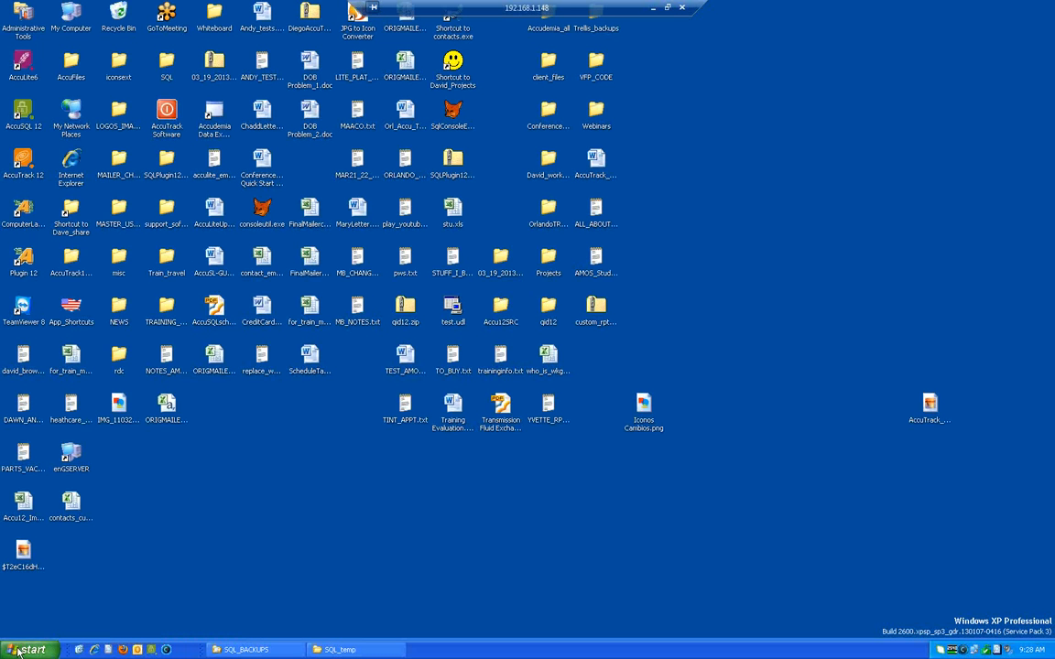
{"action": "left_click", "coordinate": [30, 648]}
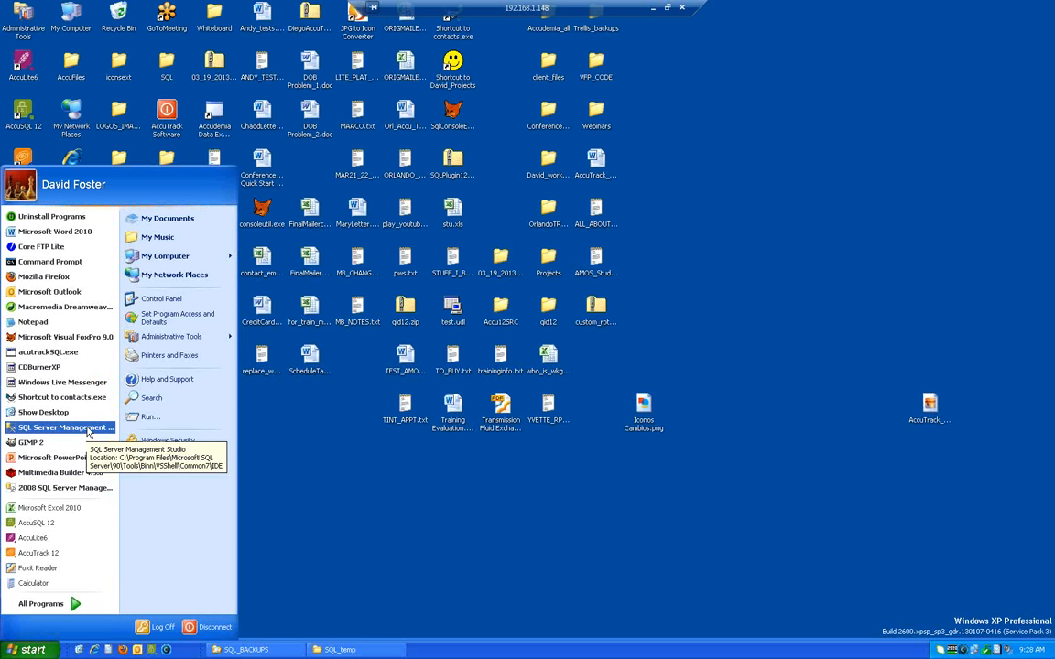
{"action": "left_click", "coordinate": [64, 428]}
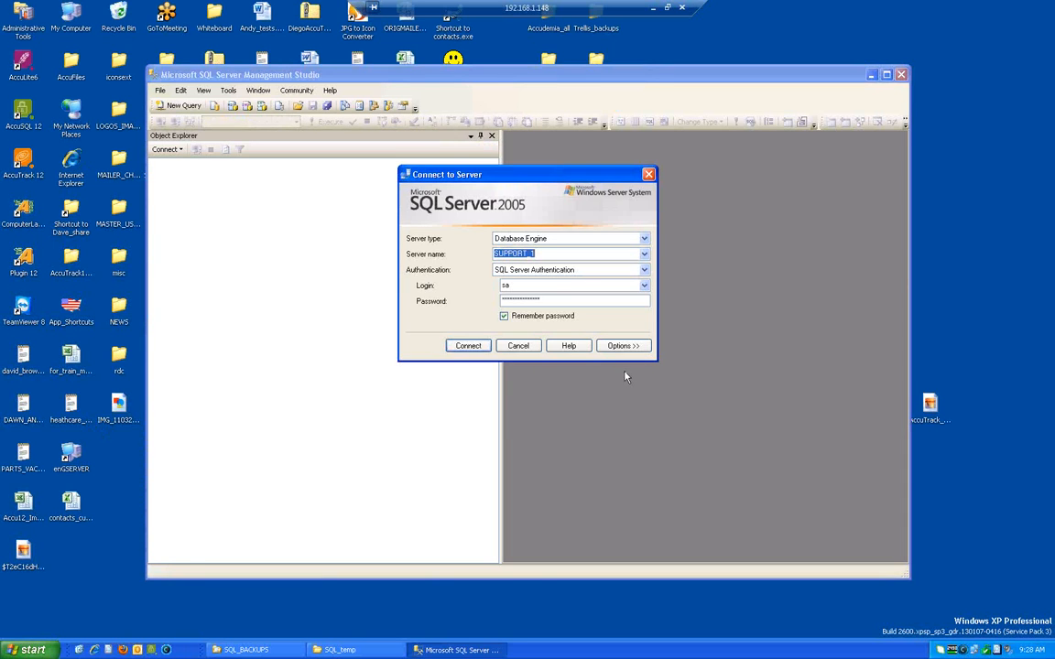
Connect to the SQL Server 2005 instance on SUPPORT_1 and expand its Databases list.
{"action": "left_click", "coordinate": [469, 344]}
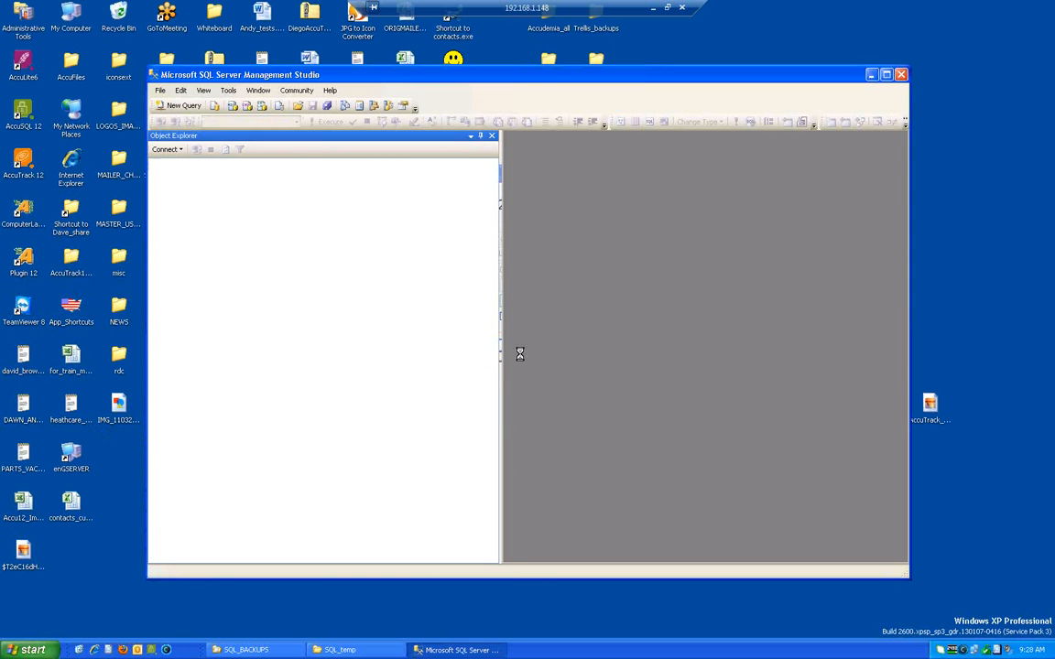
{"action": "left_click", "coordinate": [169, 150]}
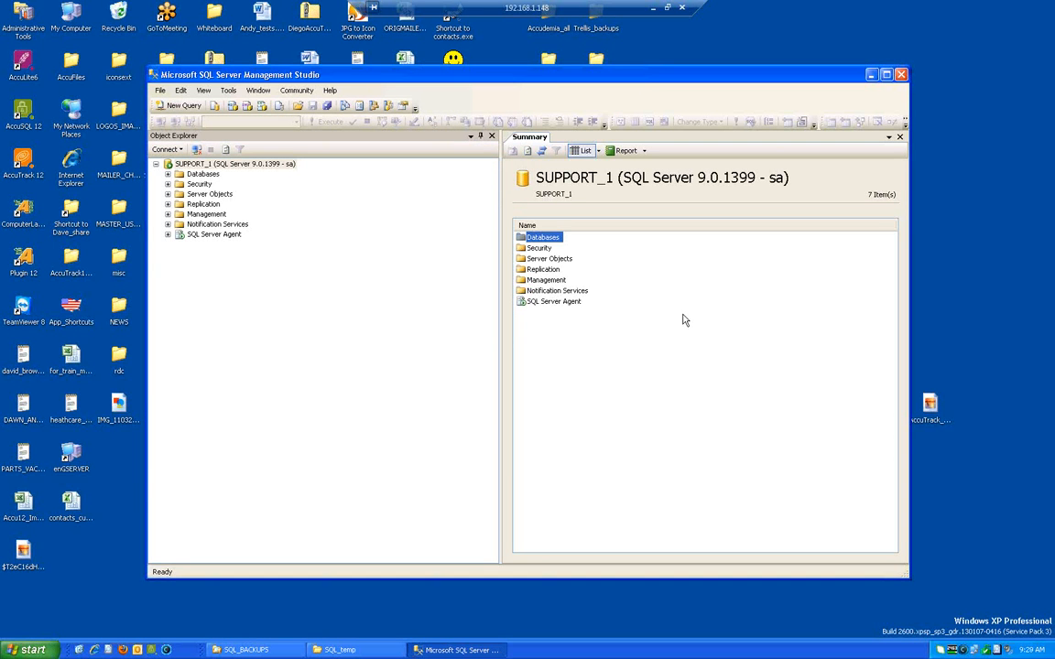
{"action": "left_click", "coordinate": [169, 174]}
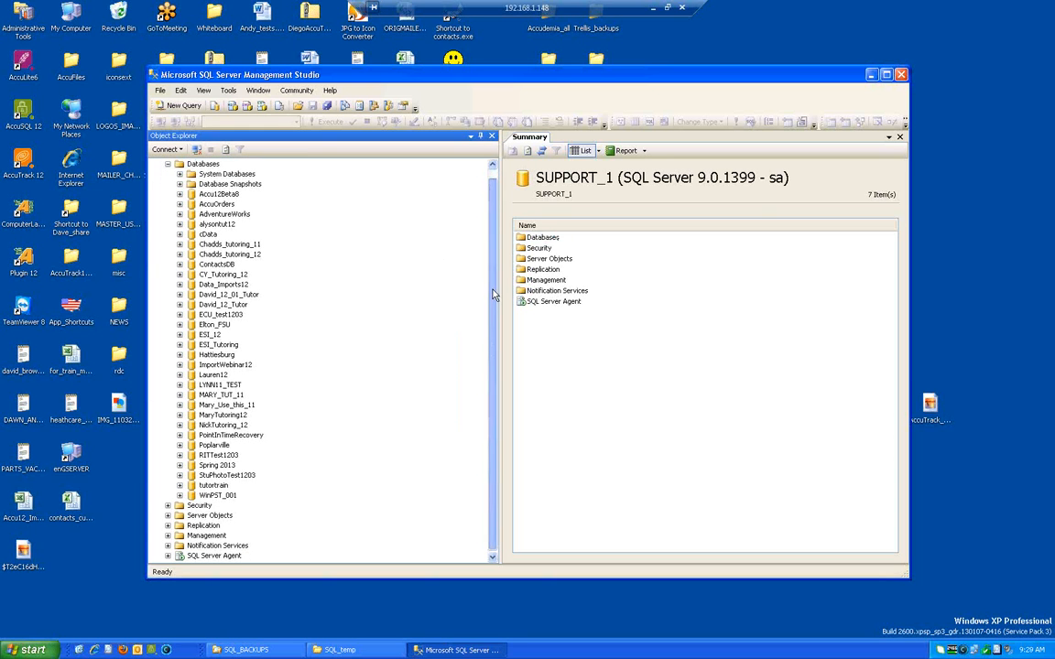
Start a Back Up task on David_12_01_Tutor, remove the existing destination and add a new one.
{"action": "right_click", "coordinate": [222, 293]}
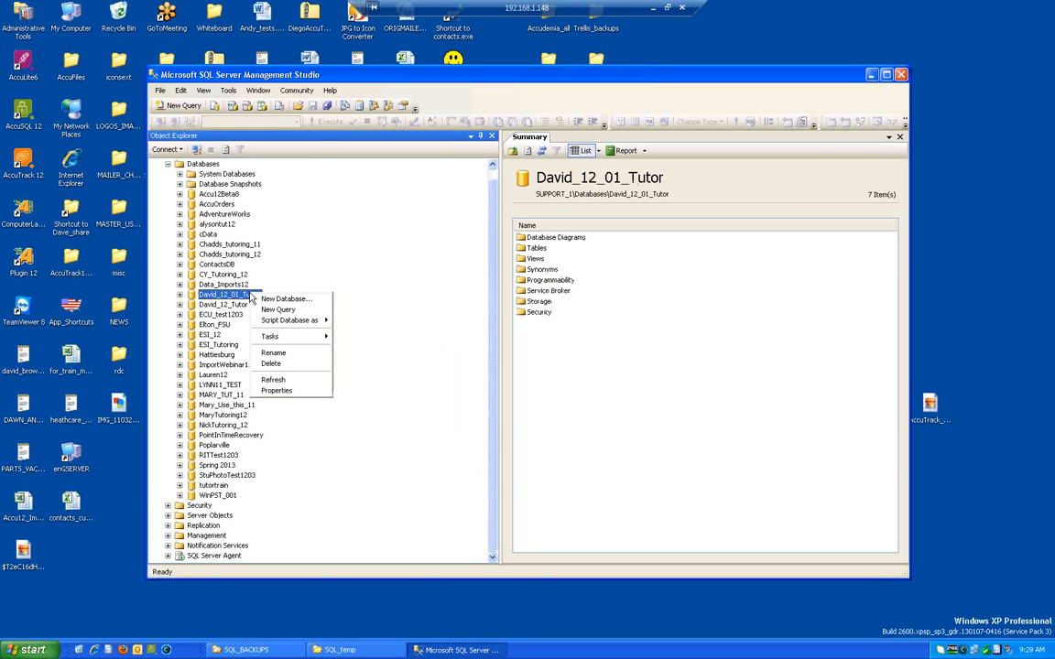
{"action": "mouse_move", "coordinate": [271, 337]}
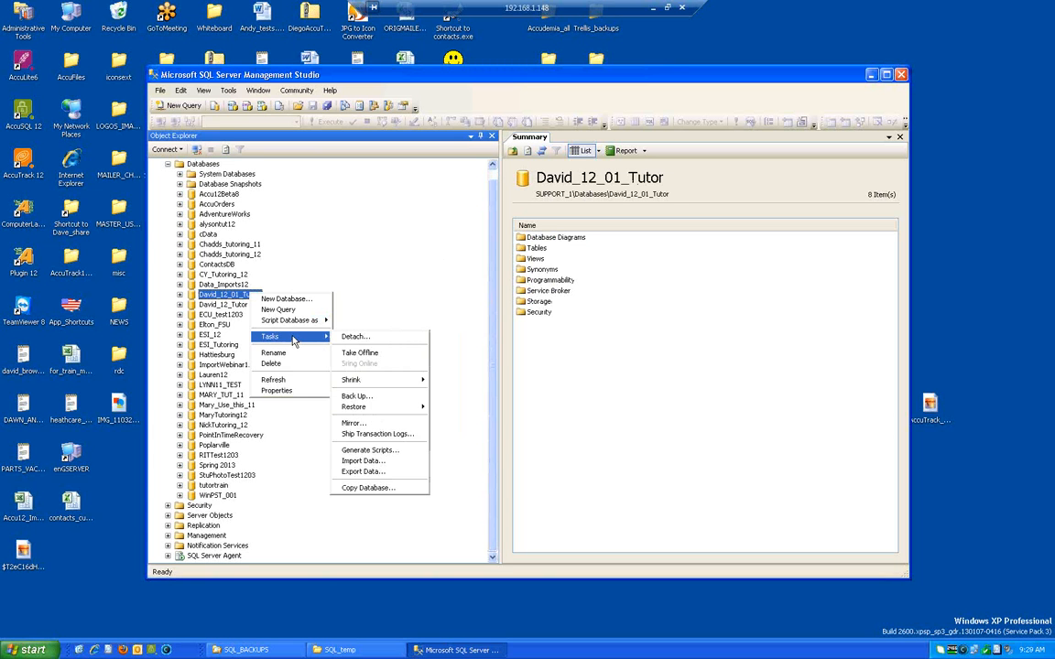
{"action": "mouse_move", "coordinate": [355, 396]}
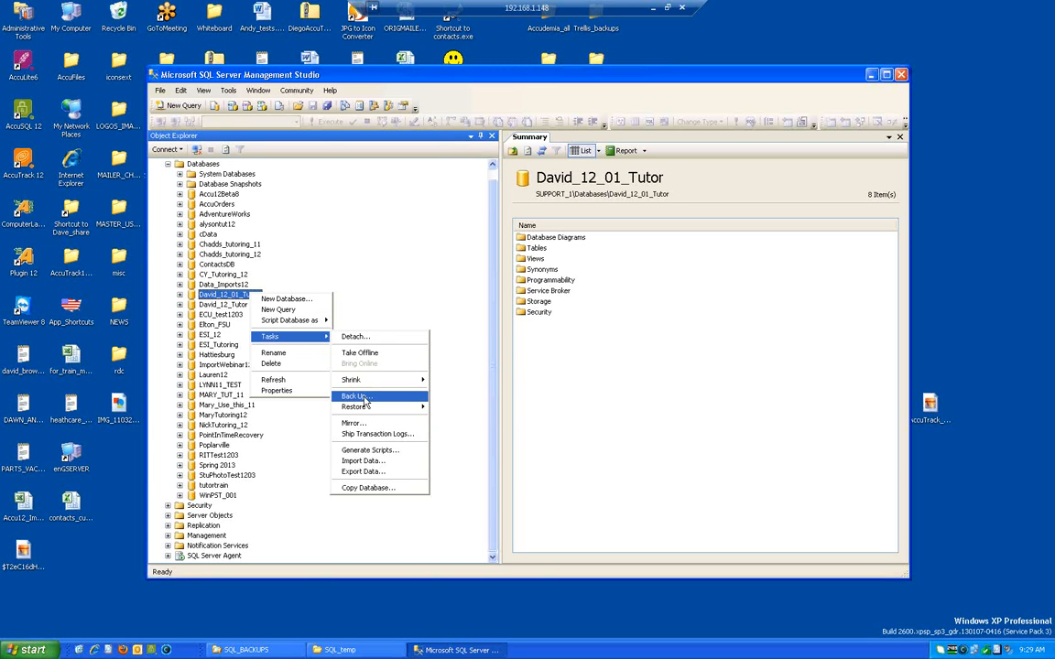
{"action": "left_click", "coordinate": [356, 396]}
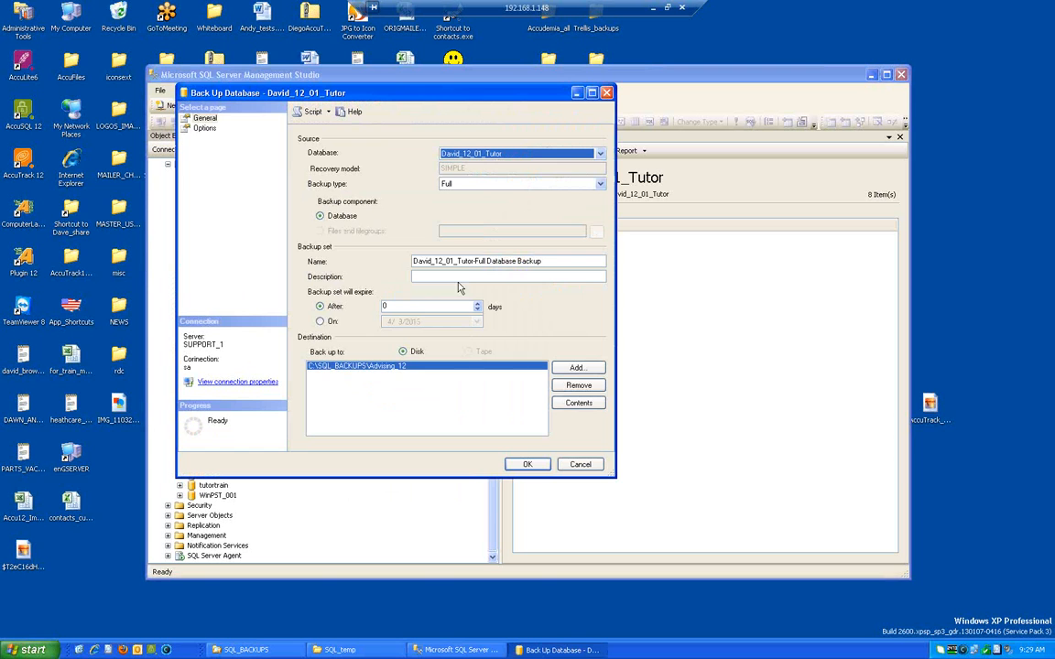
{"action": "mouse_move", "coordinate": [583, 351]}
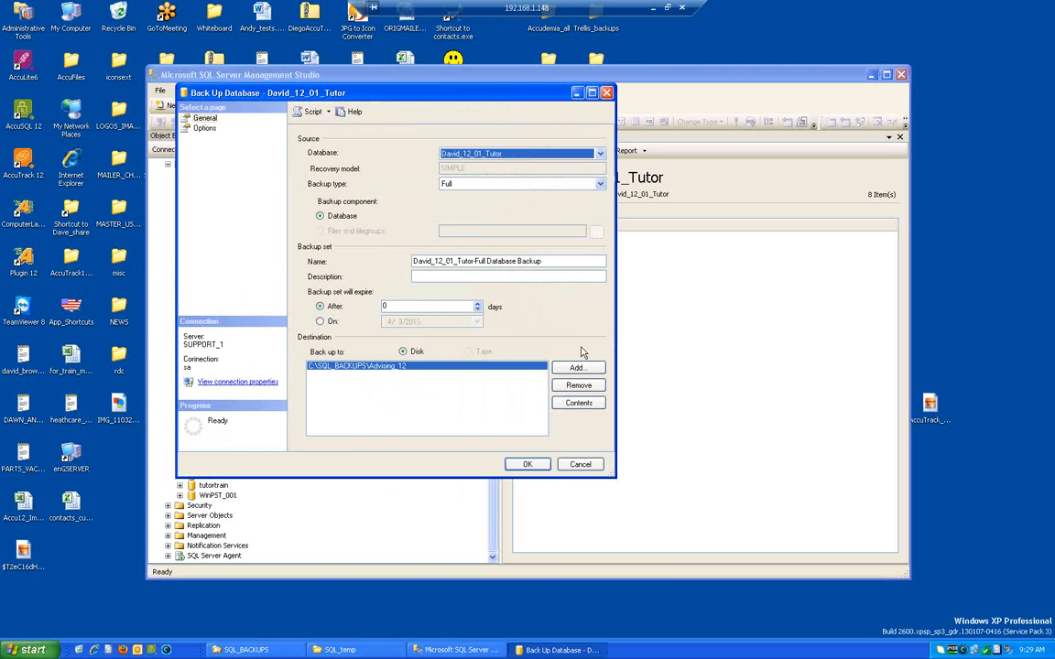
{"action": "left_click", "coordinate": [578, 385]}
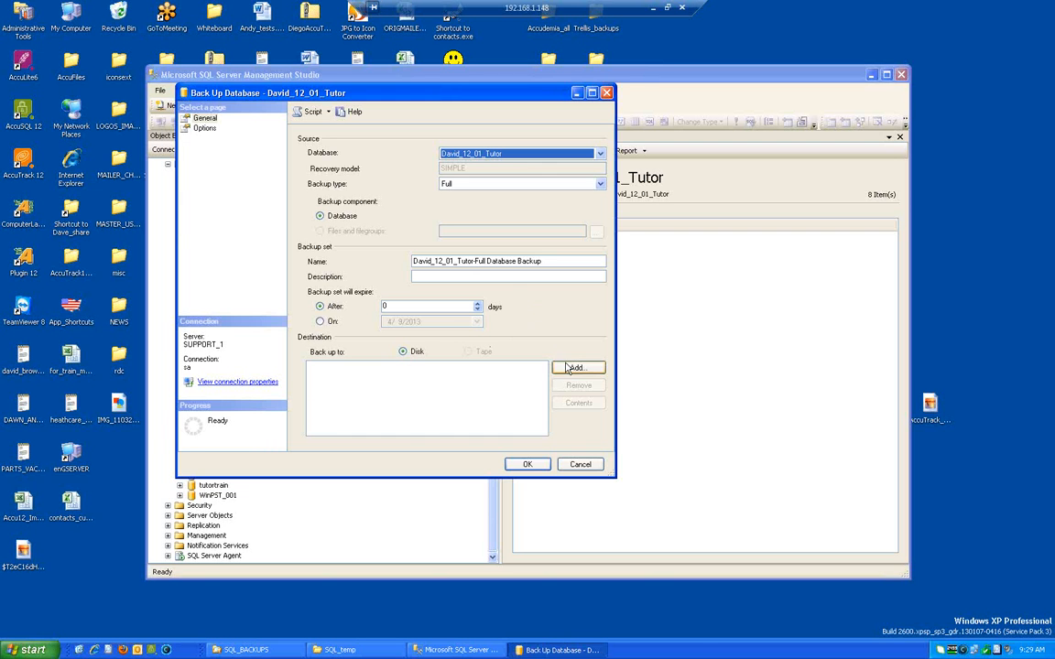
{"action": "left_click", "coordinate": [579, 366]}
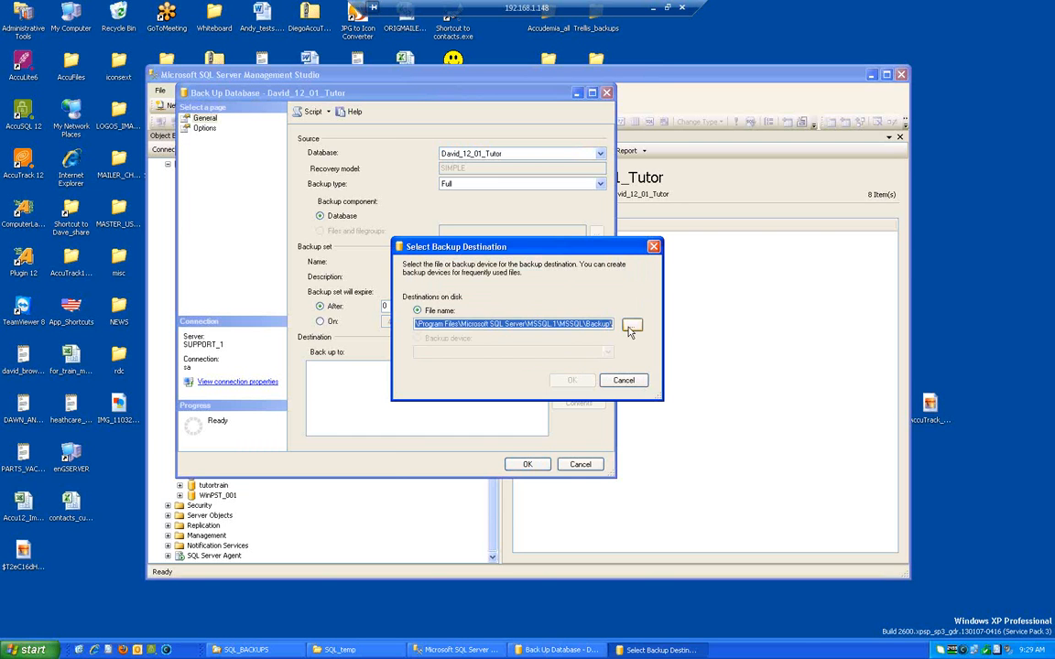
Set the backup destination to a file named David12 in C:\SQL_BACKUPS.
{"action": "left_click", "coordinate": [634, 324]}
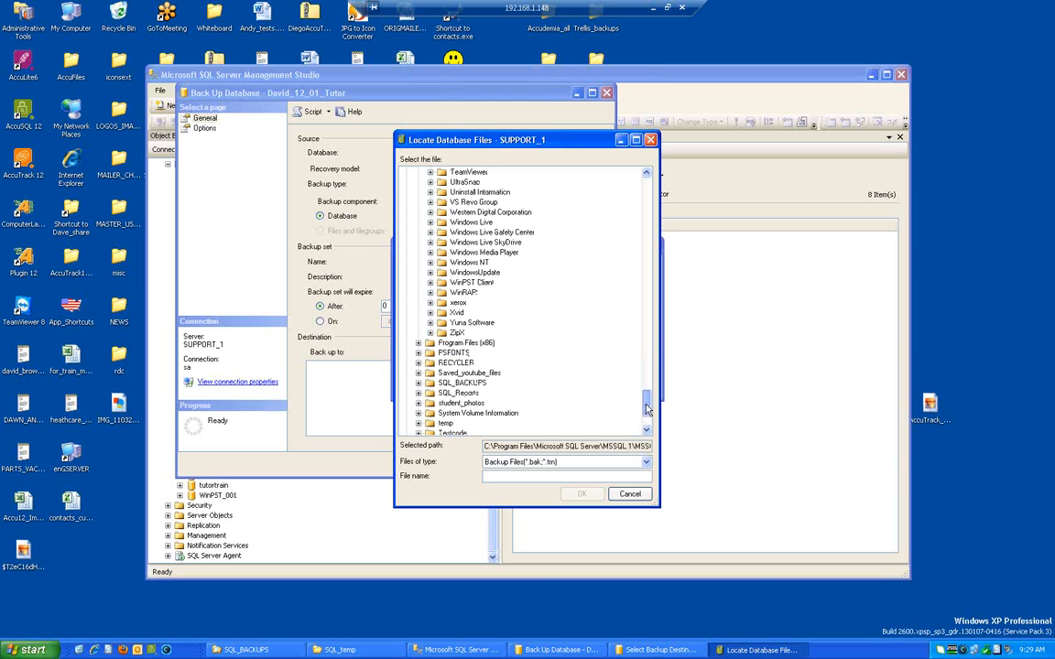
{"action": "left_click", "coordinate": [462, 383]}
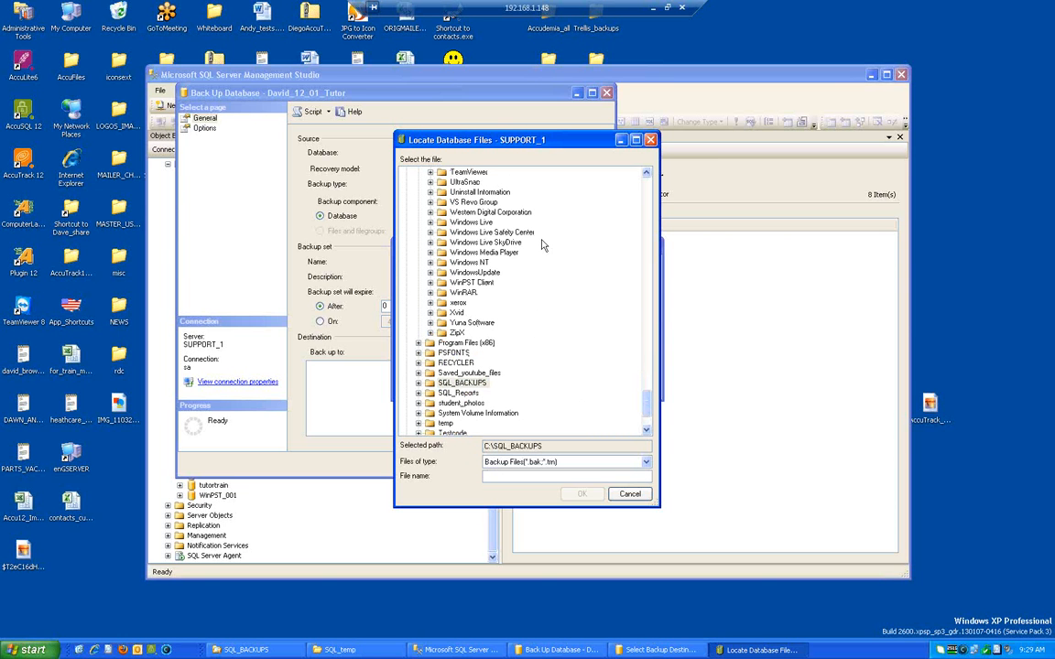
{"action": "type", "text": "David"}
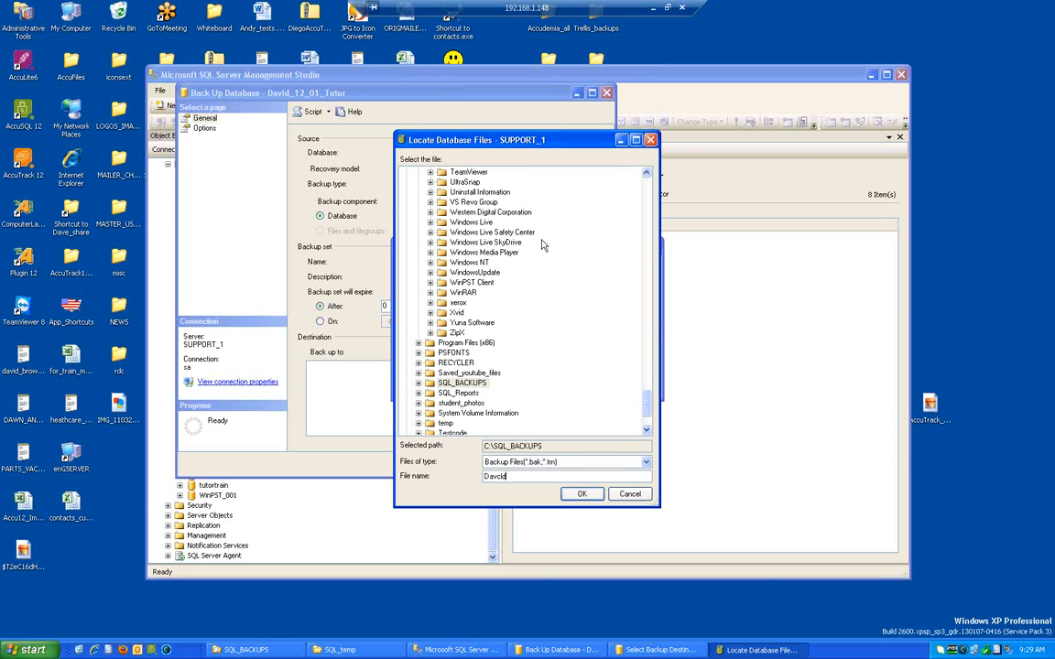
{"action": "key", "text": "Backspace"}
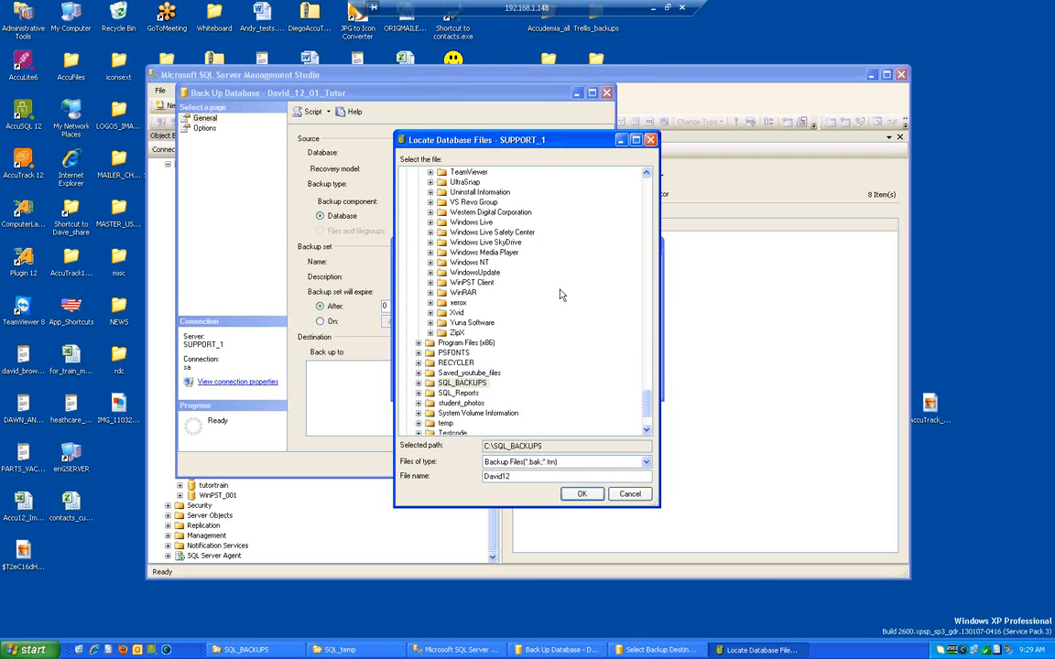
{"action": "left_click", "coordinate": [582, 494]}
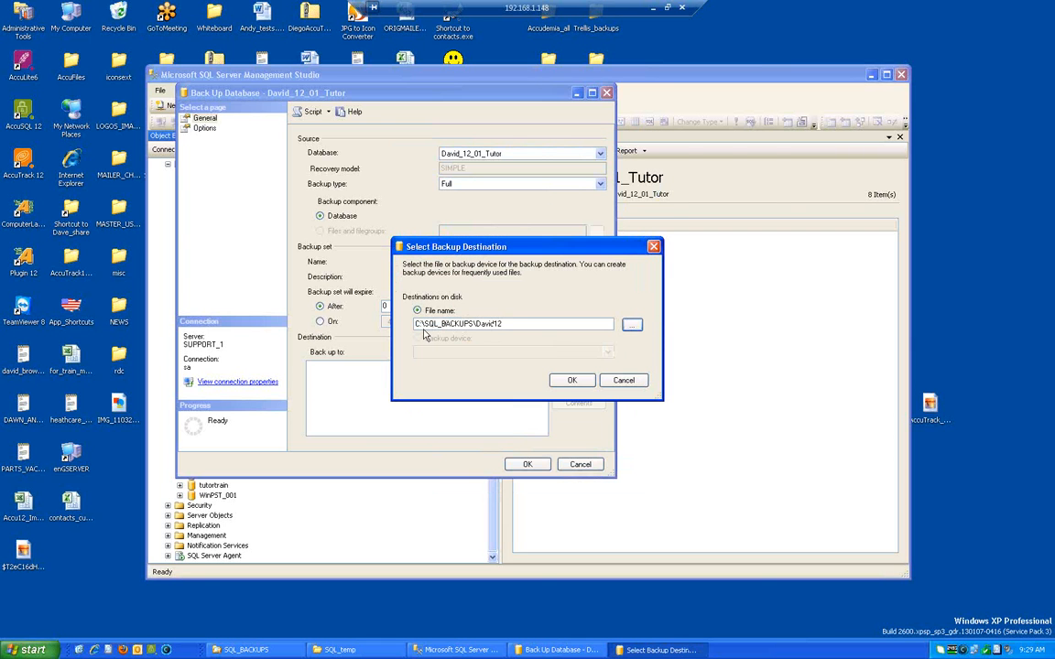
{"action": "left_click", "coordinate": [572, 379]}
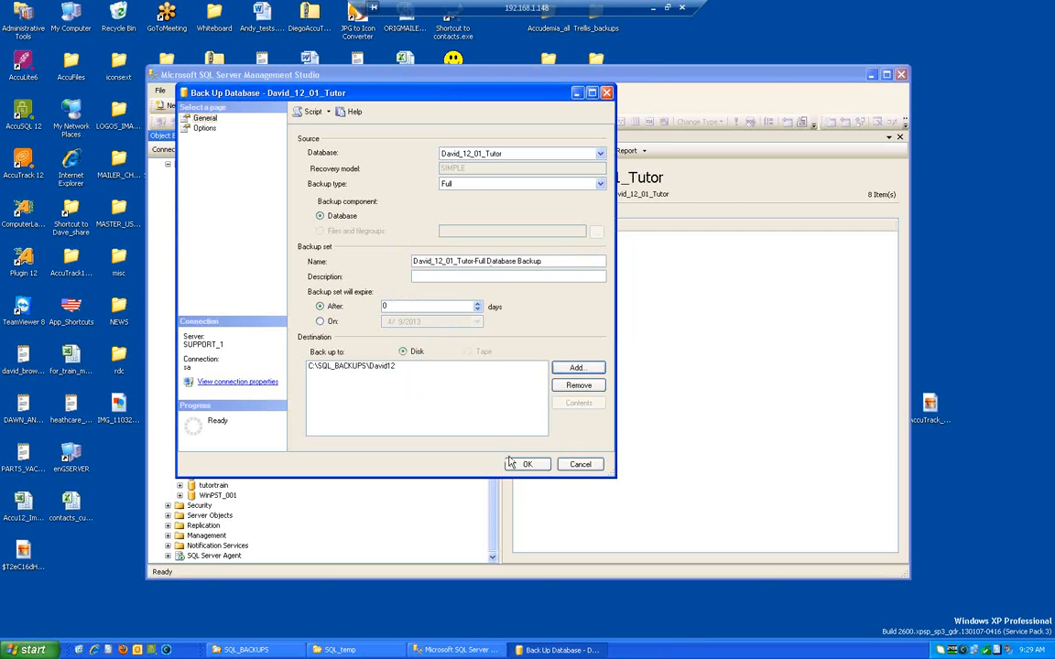
Run the full backup of David_12_01_Tutor to the David12 file.
{"action": "left_click", "coordinate": [527, 465]}
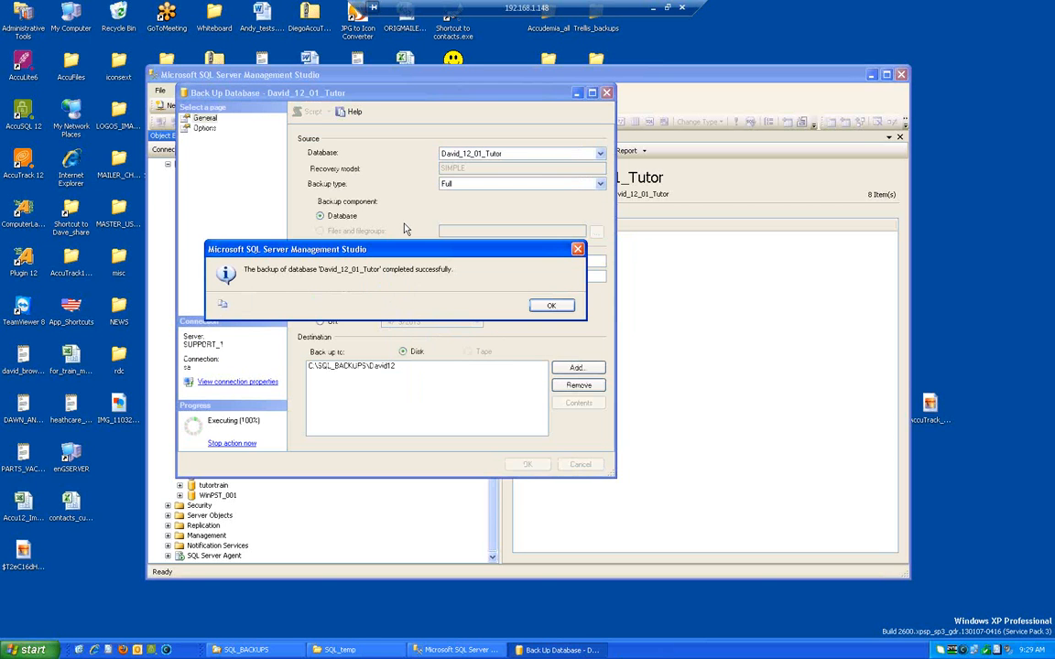
Acknowledge the backup-completed-successfully message.
{"action": "left_click", "coordinate": [551, 304]}
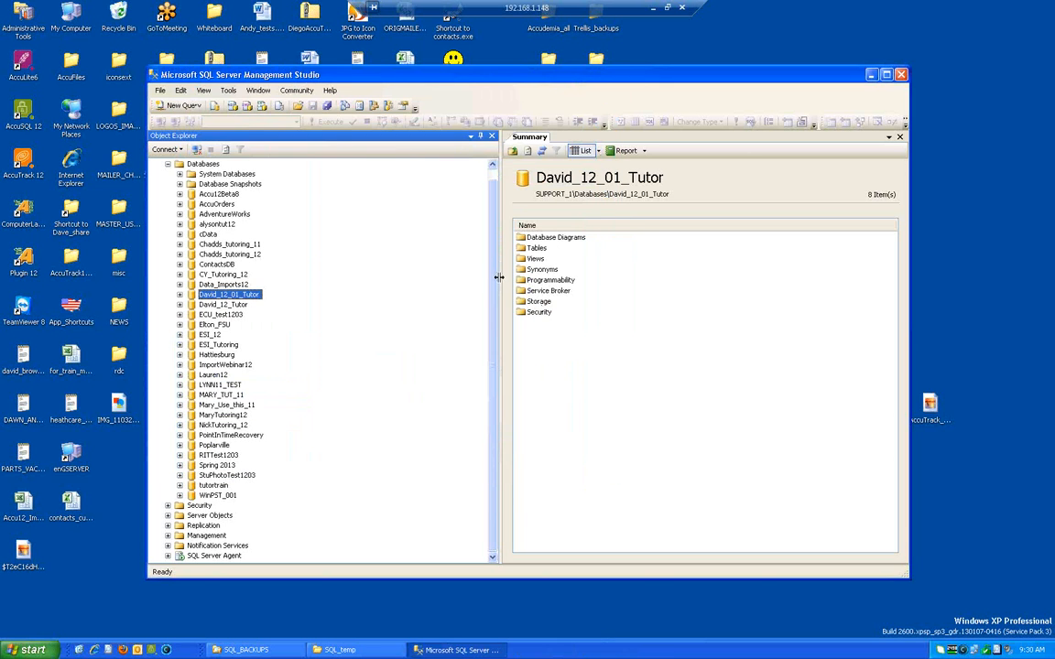
{"action": "mouse_move", "coordinate": [522, 332]}
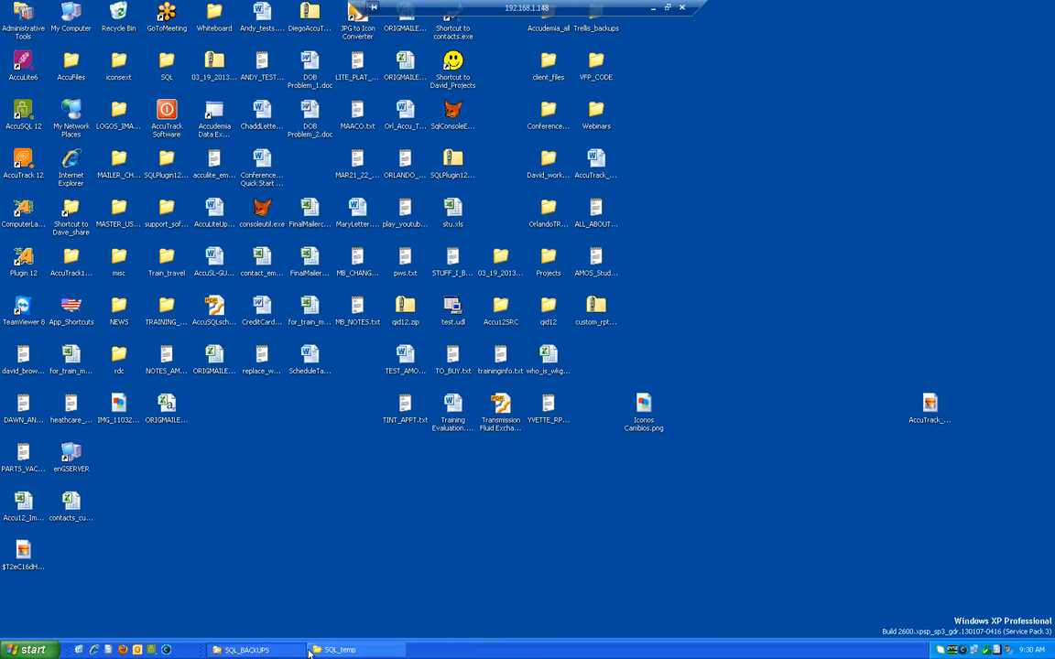
Bring up the SQL_BACKUPS folder window showing the 13 MB David12 backup file.
{"action": "left_click", "coordinate": [341, 650]}
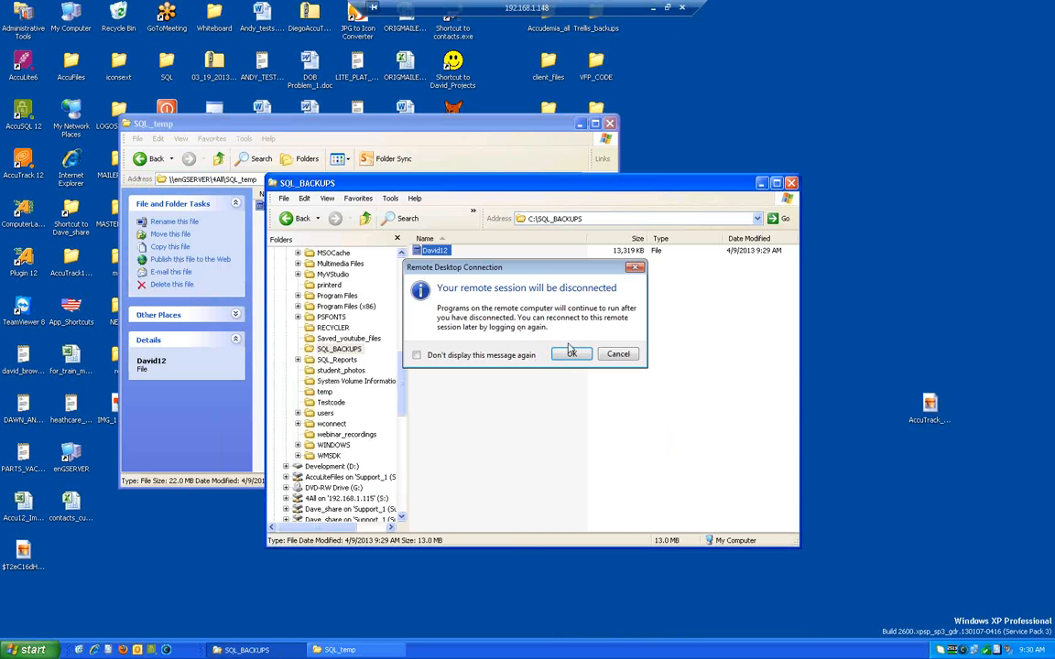
End the remote session and launch SQL Server 2008 R2 Management Studio on the Windows 7 PC.
{"action": "left_click", "coordinate": [571, 353]}
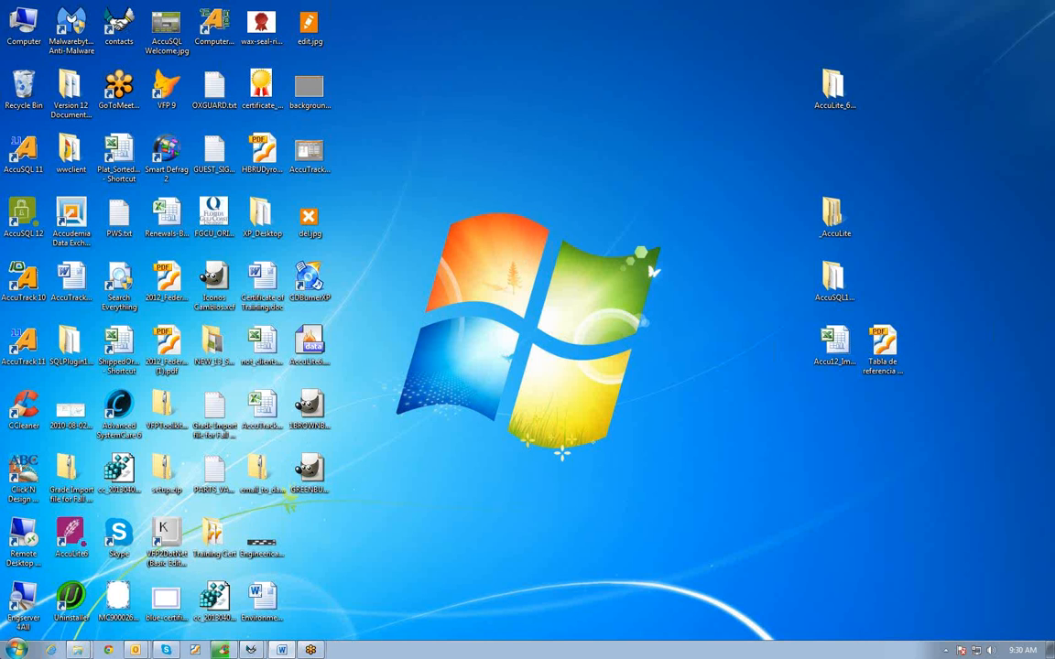
{"action": "left_click", "coordinate": [11, 649]}
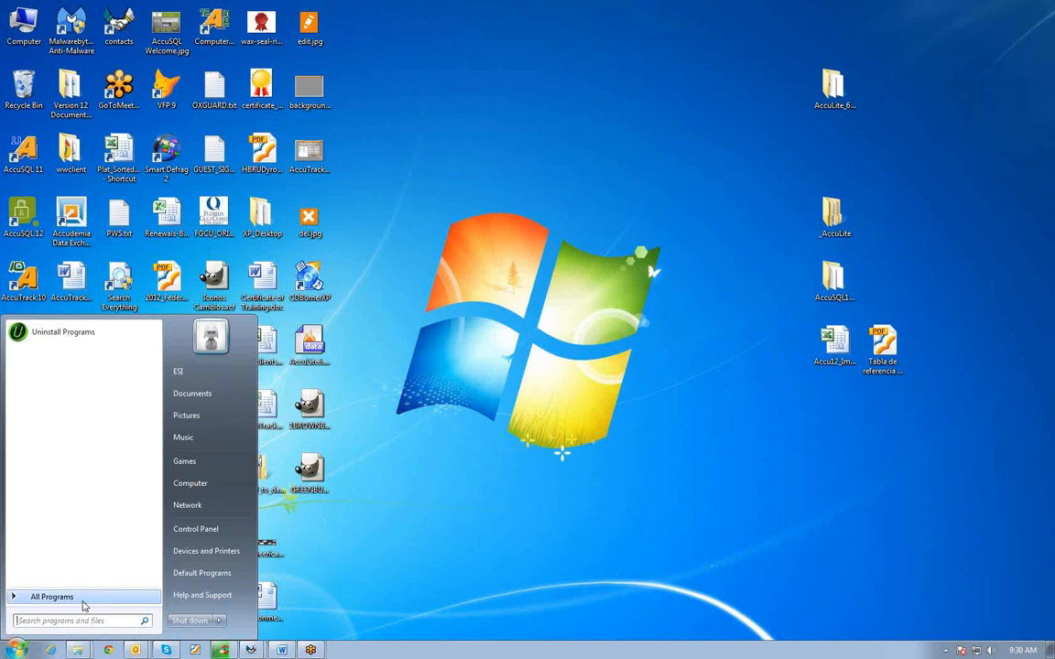
{"action": "left_click", "coordinate": [52, 597]}
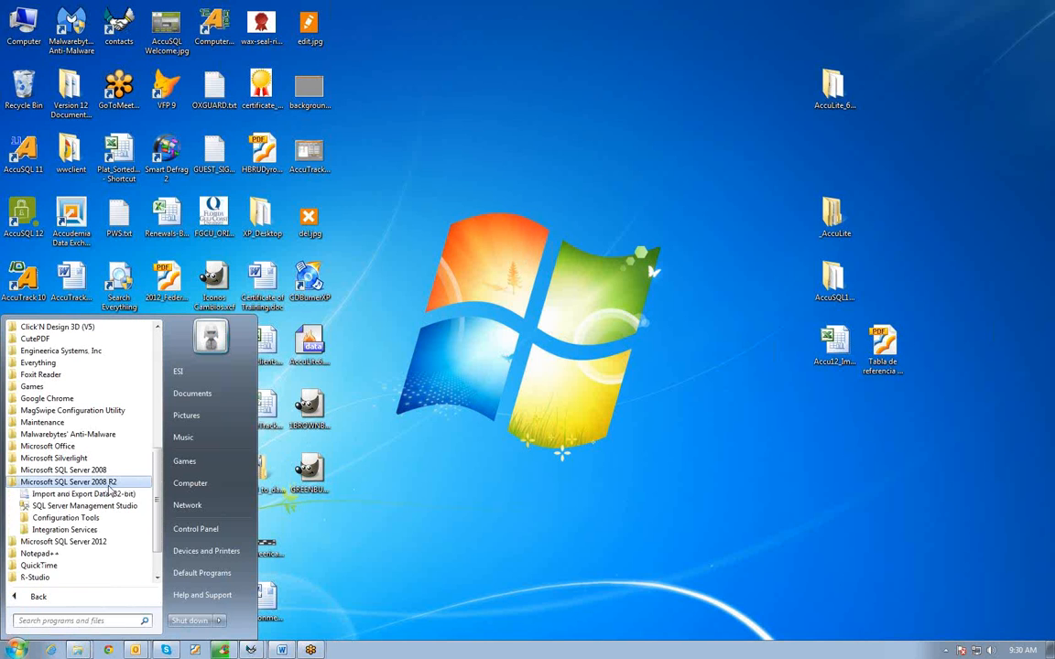
{"action": "left_click", "coordinate": [80, 505]}
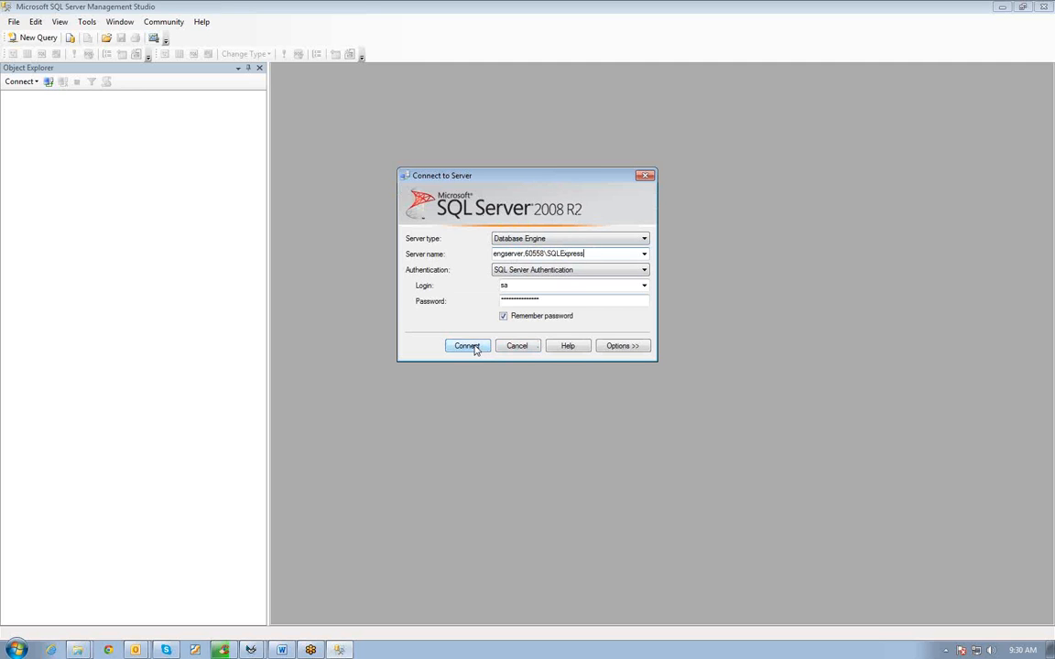
Connect to the SQL Express server and bring up the Databases folder's options.
{"action": "left_click", "coordinate": [467, 344]}
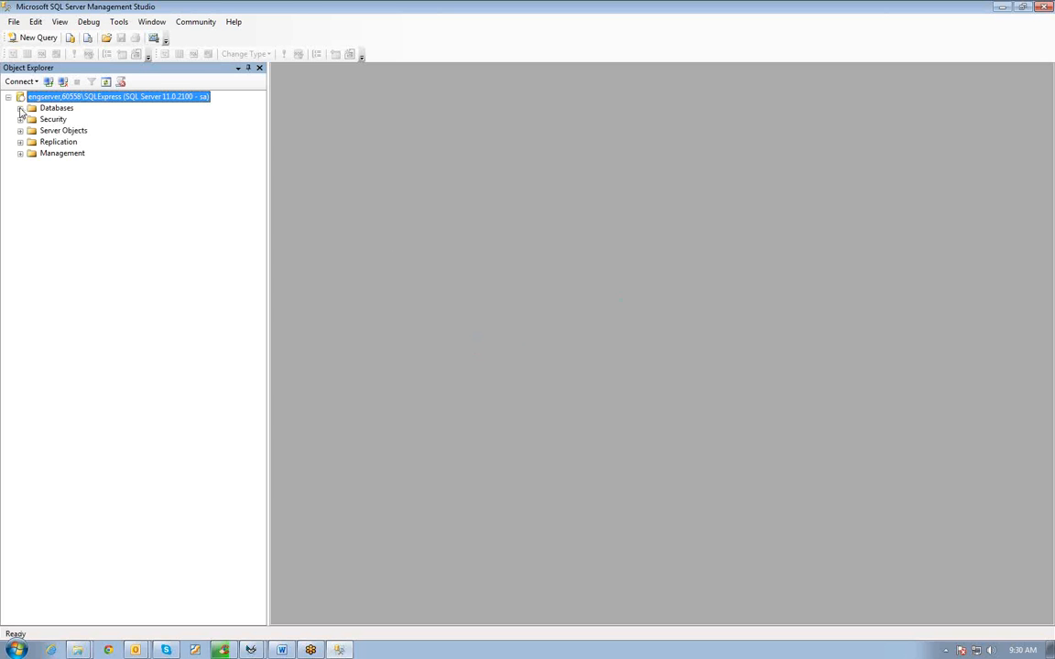
{"action": "left_click", "coordinate": [22, 108]}
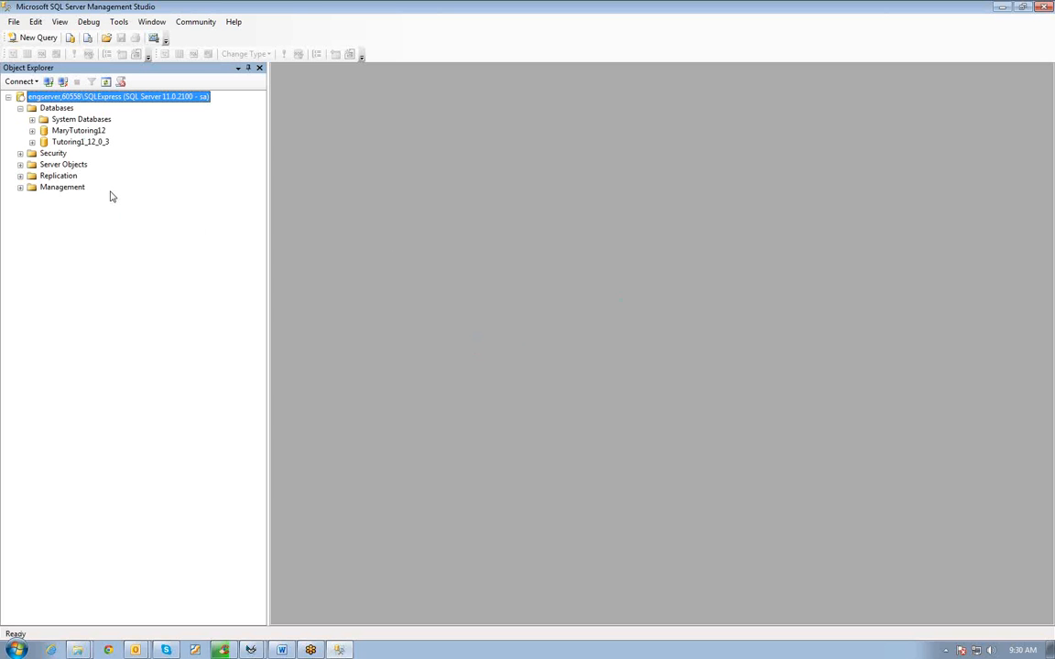
{"action": "right_click", "coordinate": [55, 107]}
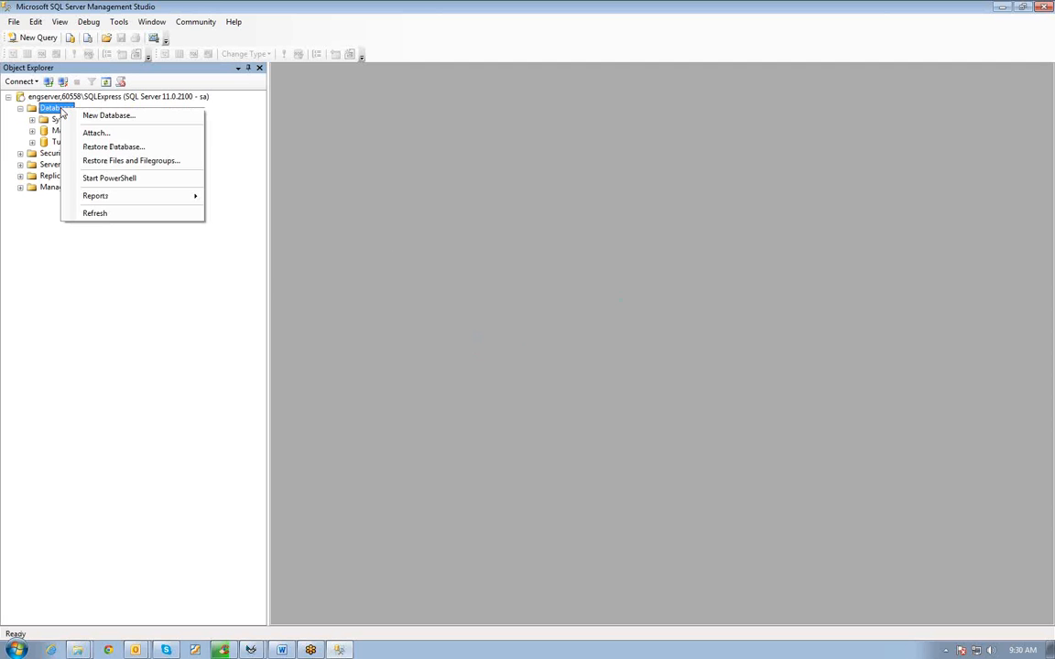
{"action": "mouse_move", "coordinate": [114, 146]}
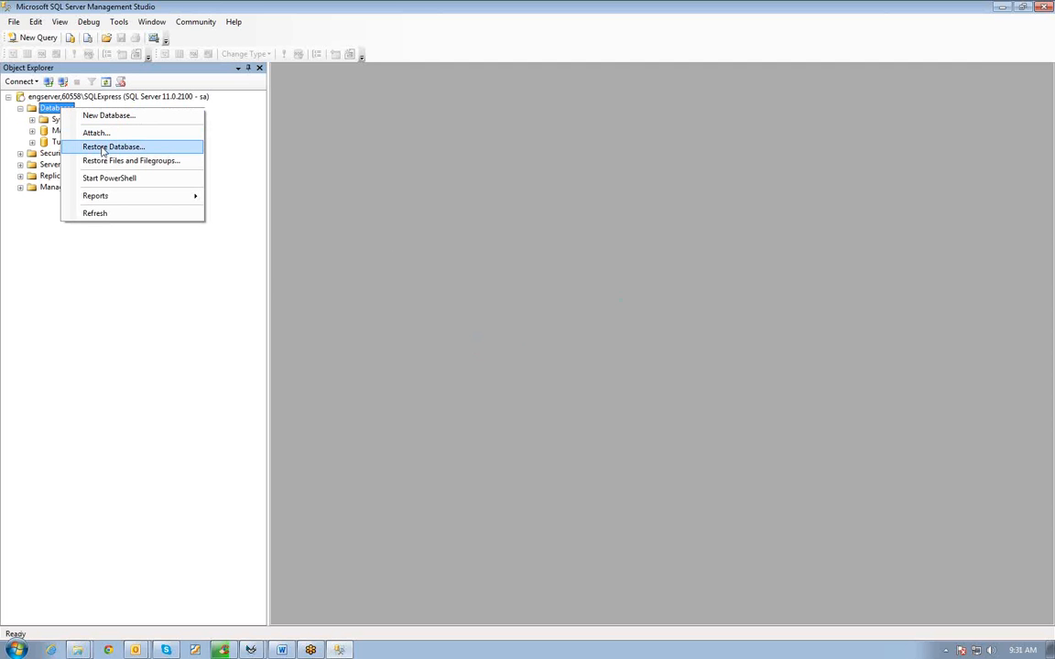
Begin a database restore named Learning_Commons12 sourced from a backup device file.
{"action": "left_click", "coordinate": [114, 146]}
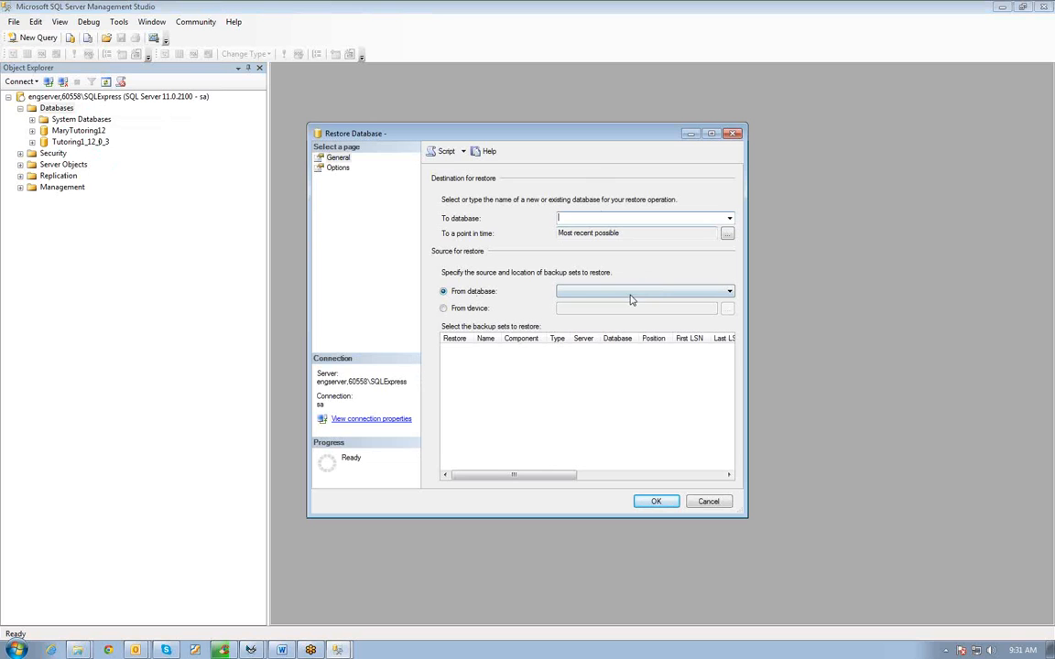
{"action": "type", "text": "Learning_CO"}
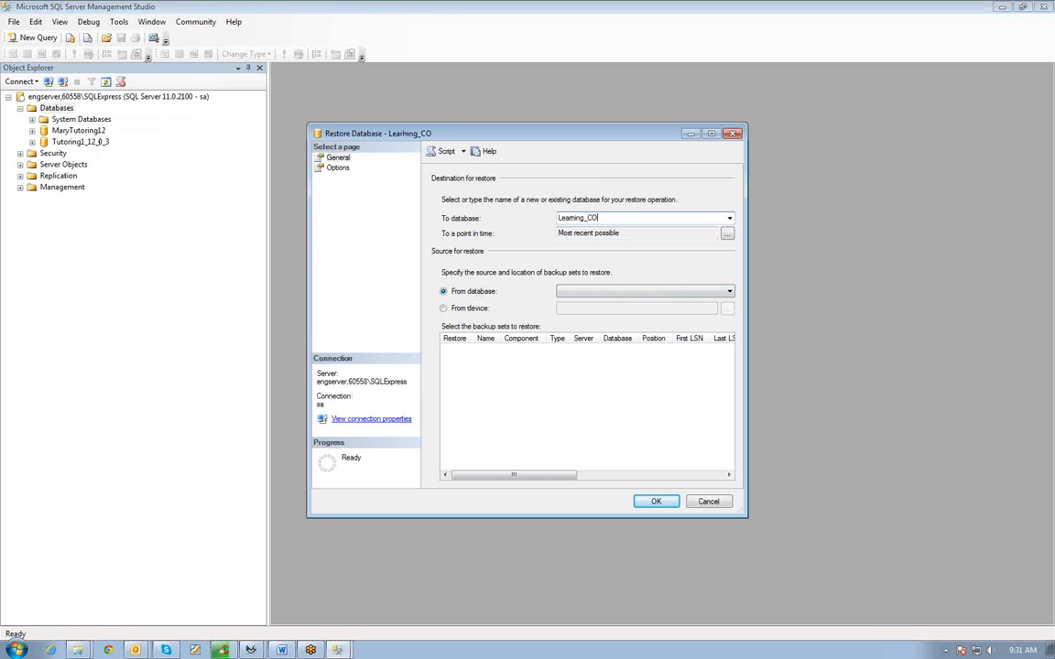
{"action": "type", "text": "mmons12"}
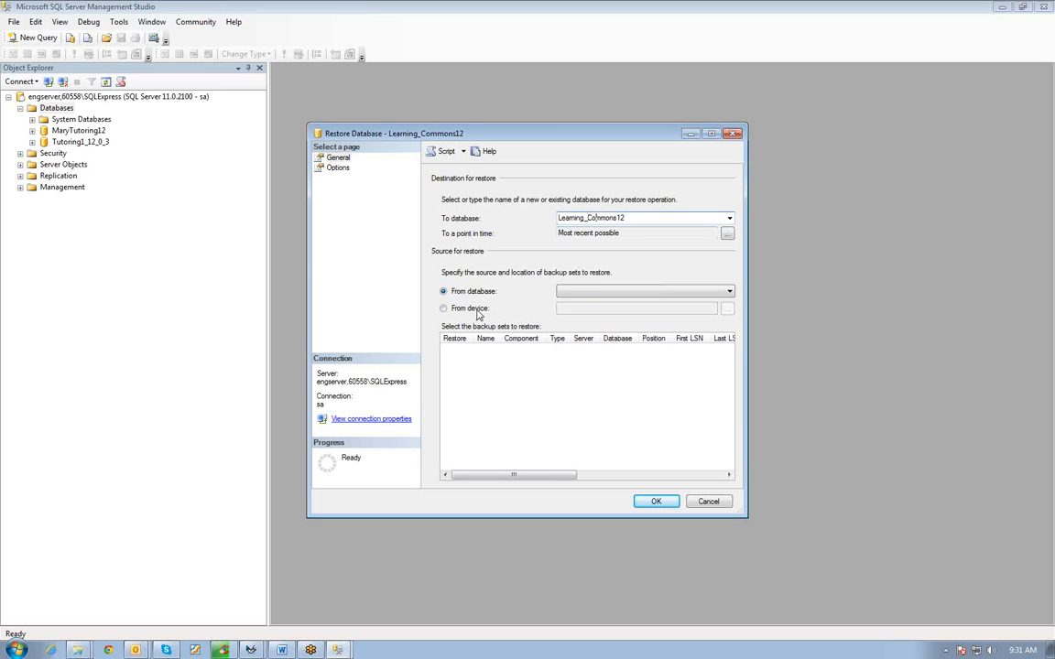
{"action": "left_click", "coordinate": [443, 307]}
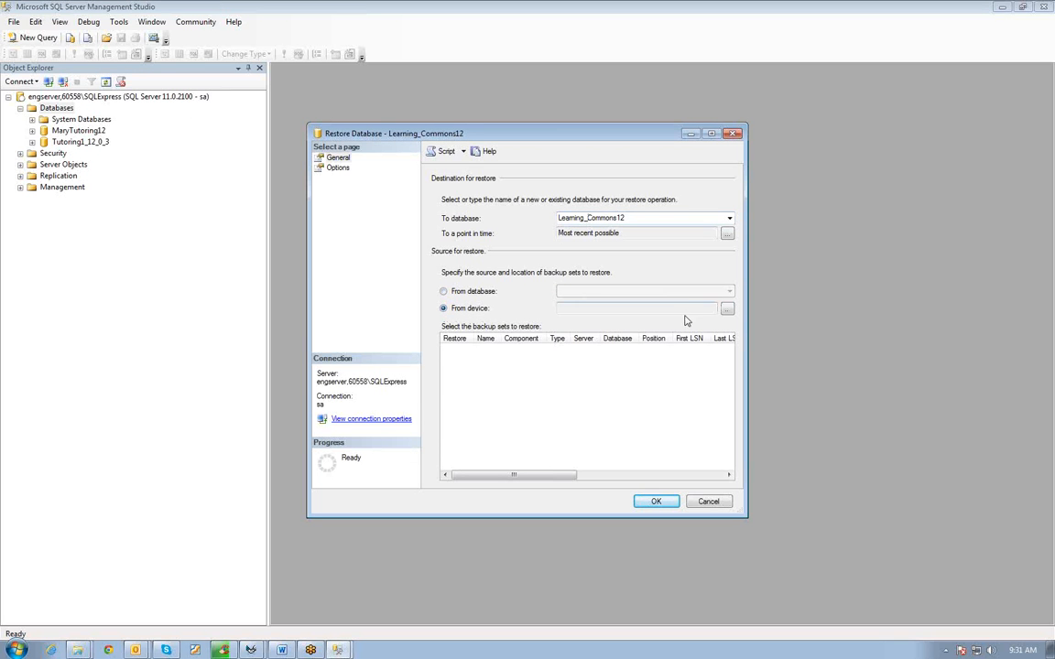
{"action": "left_click", "coordinate": [727, 308]}
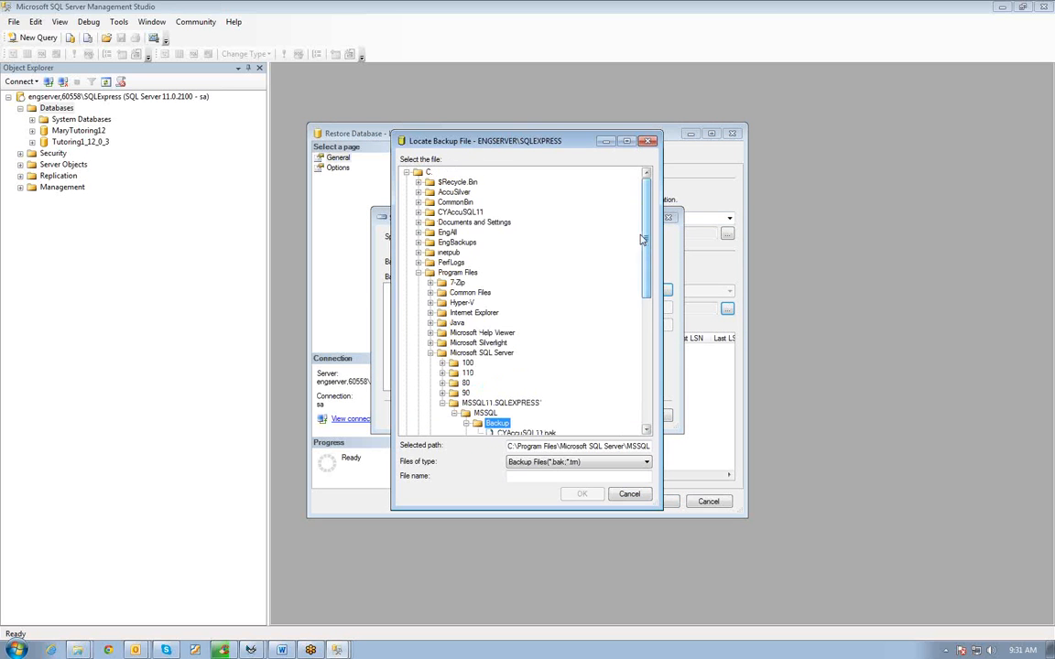
Browse to the SQL_temp folder, show all file types and choose David12 as the backup file.
{"action": "left_click", "coordinate": [430, 242]}
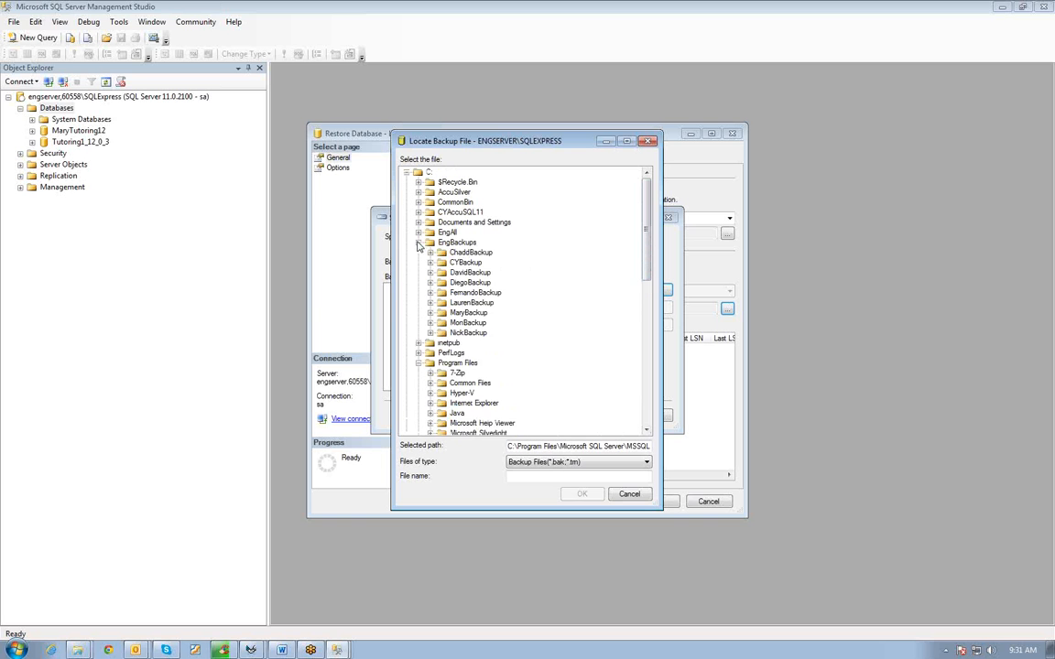
{"action": "left_click", "coordinate": [418, 230]}
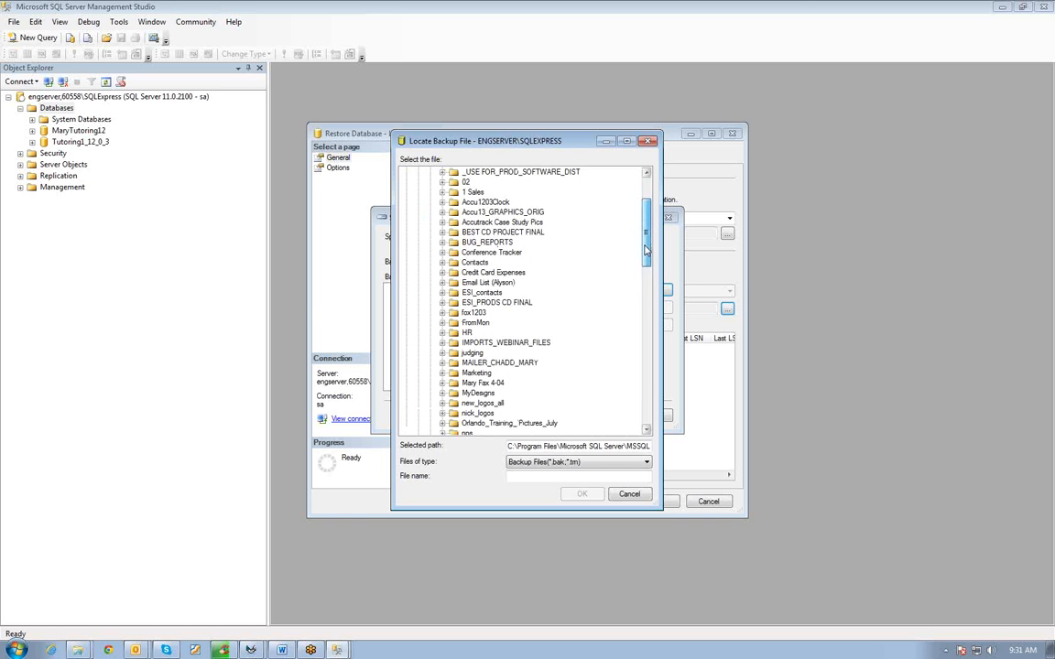
{"action": "scroll", "scroll_direction": "down", "scroll_amount": 3}
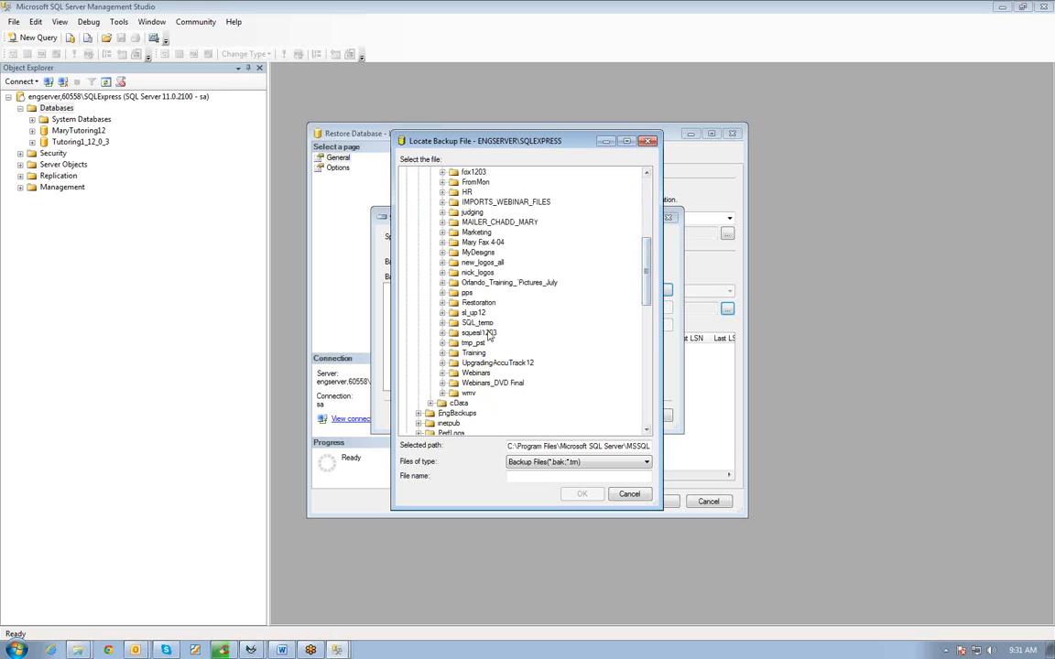
{"action": "left_click", "coordinate": [476, 322]}
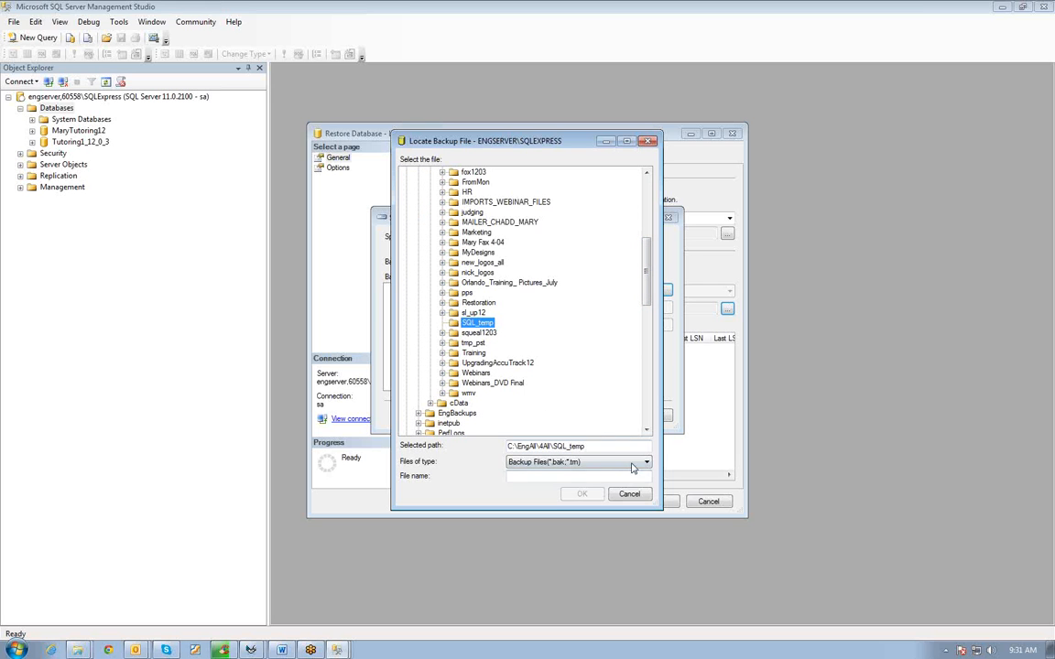
{"action": "left_click", "coordinate": [645, 461]}
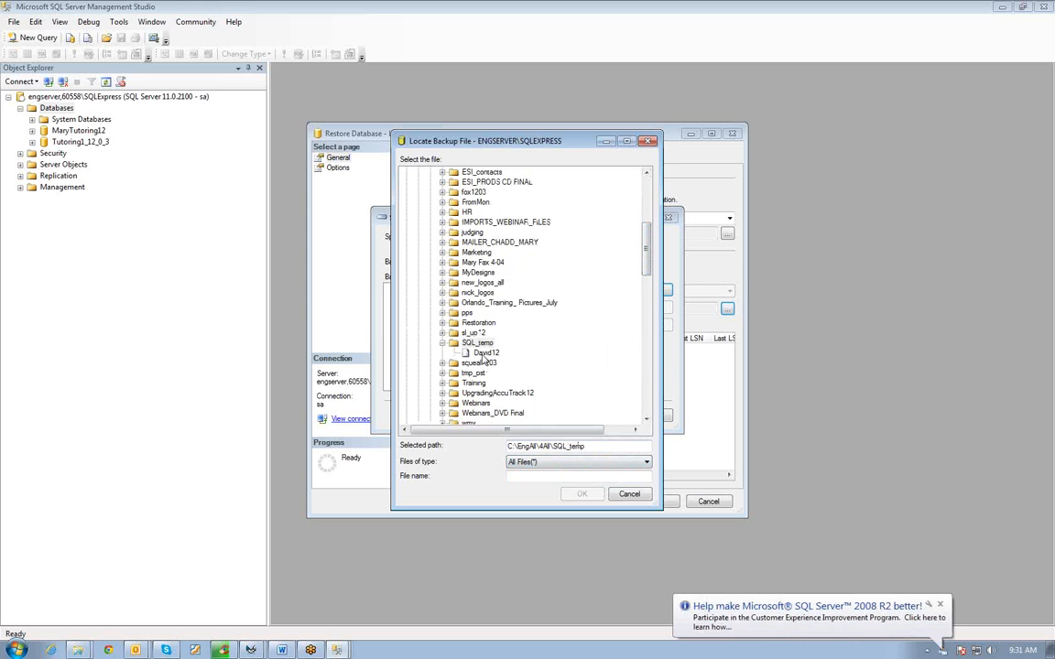
{"action": "left_click", "coordinate": [487, 351]}
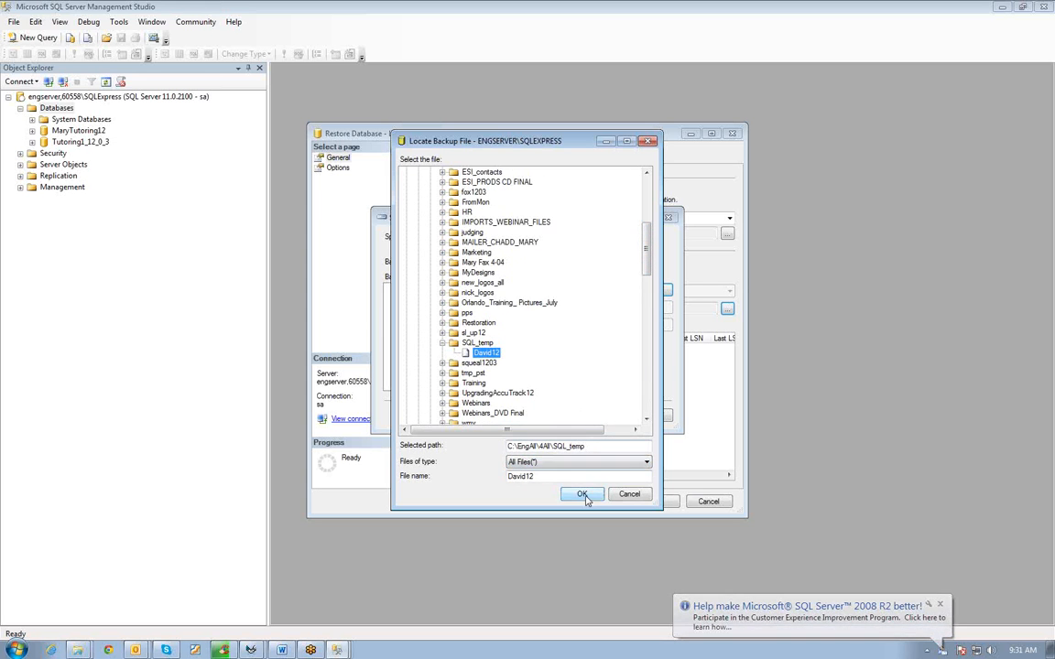
{"action": "left_click", "coordinate": [582, 494]}
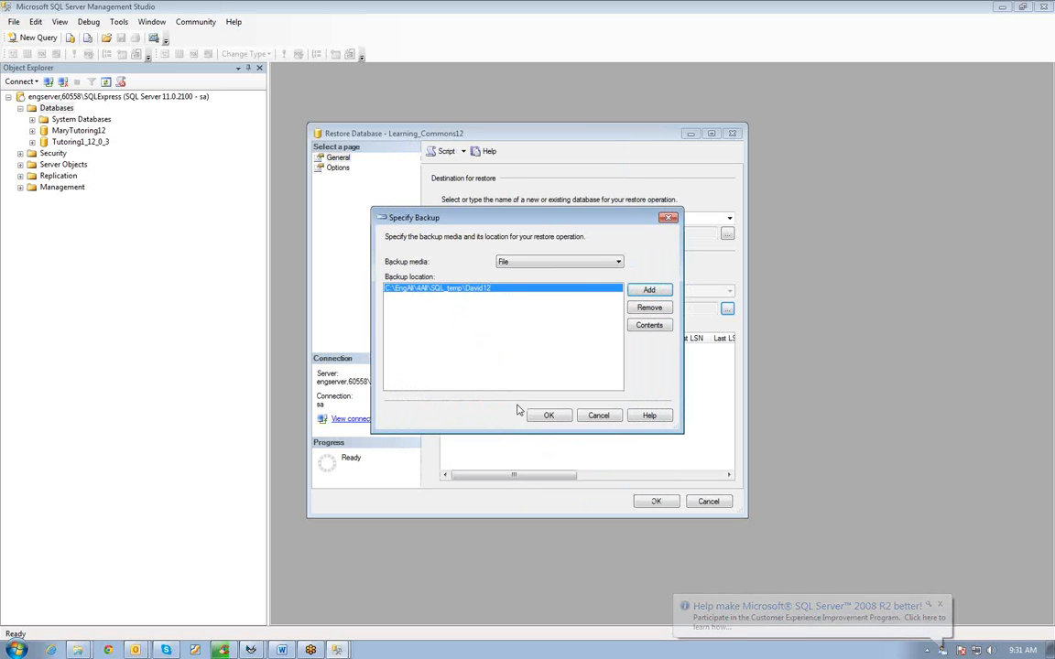
Restore the David12 full database backup set as Learning_Commons12 and acknowledge its success.
{"action": "left_click", "coordinate": [547, 414]}
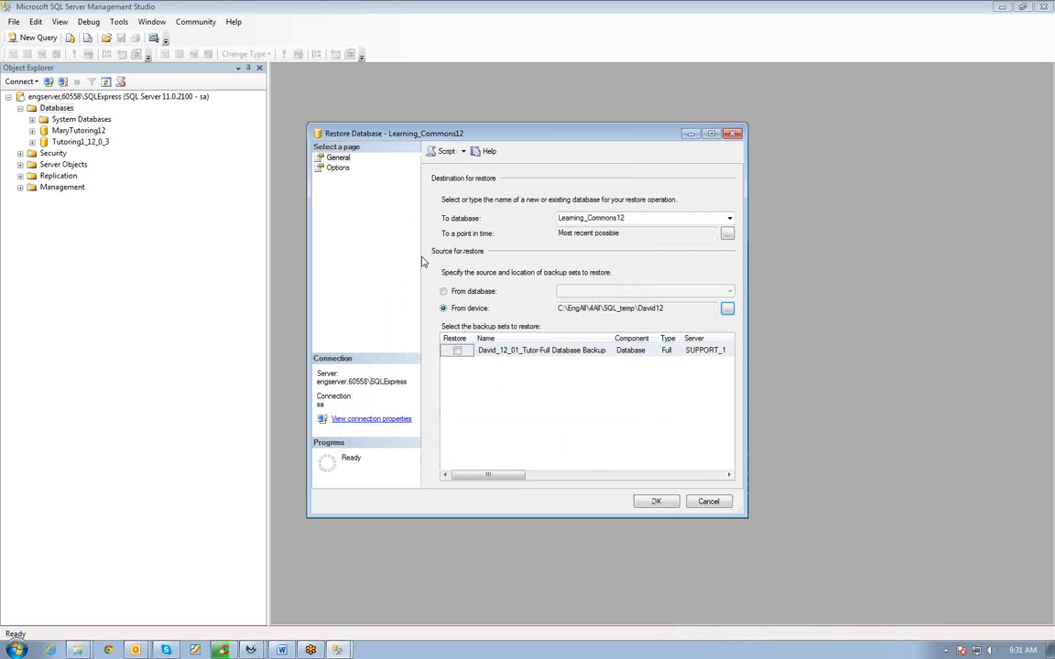
{"action": "left_click", "coordinate": [458, 349]}
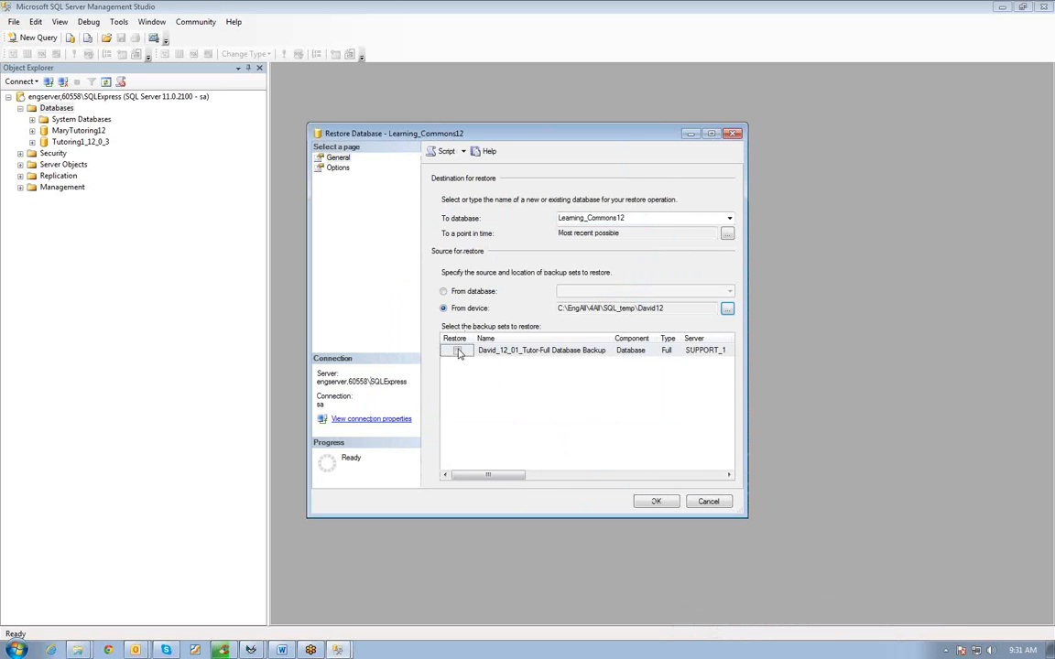
{"action": "left_click", "coordinate": [458, 350]}
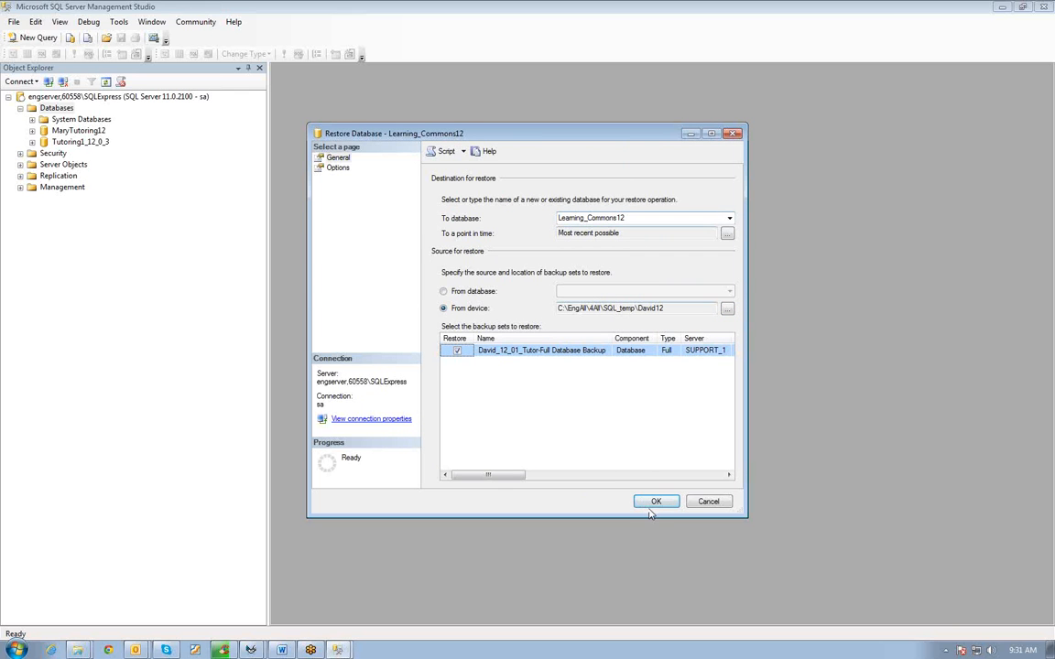
{"action": "left_click", "coordinate": [655, 501]}
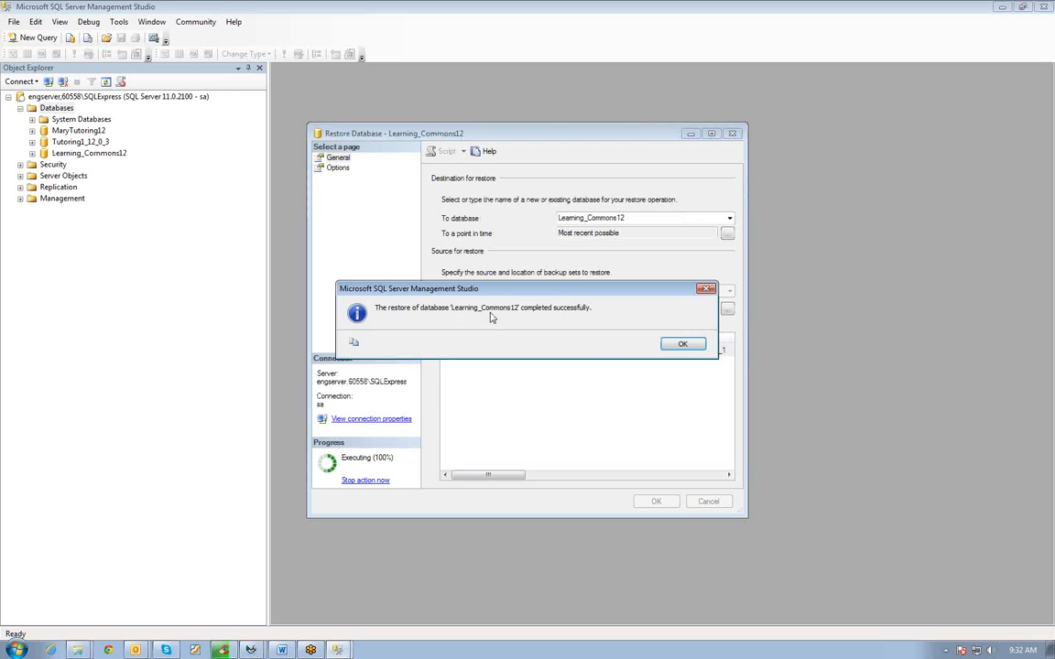
{"action": "left_click", "coordinate": [682, 345]}
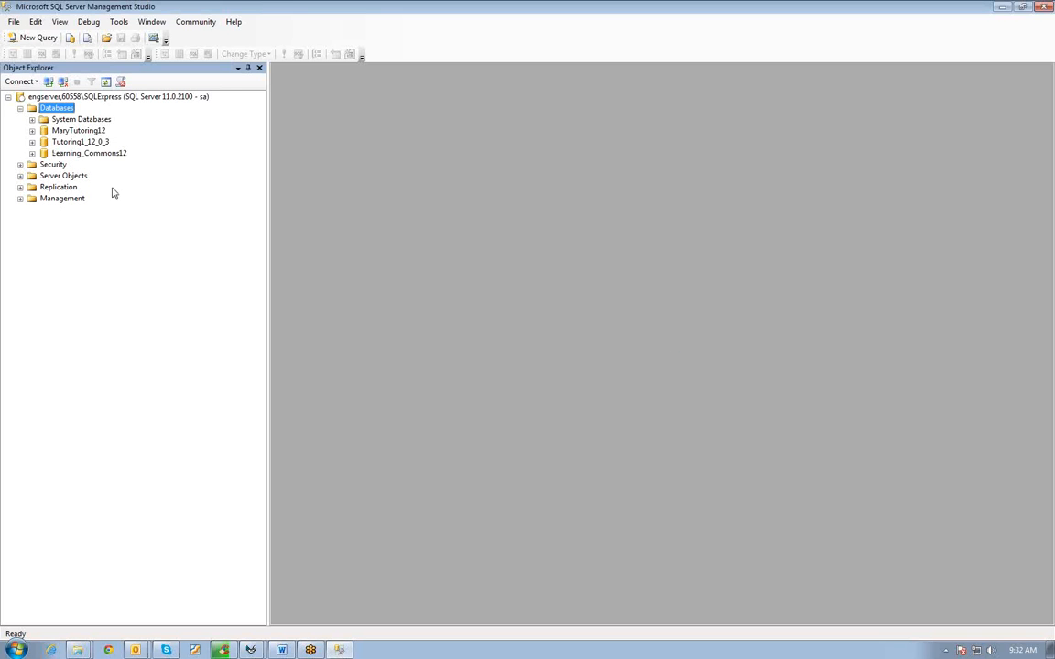
Expand the new Learning_Commons12 database in Object Explorer.
{"action": "left_click", "coordinate": [33, 154]}
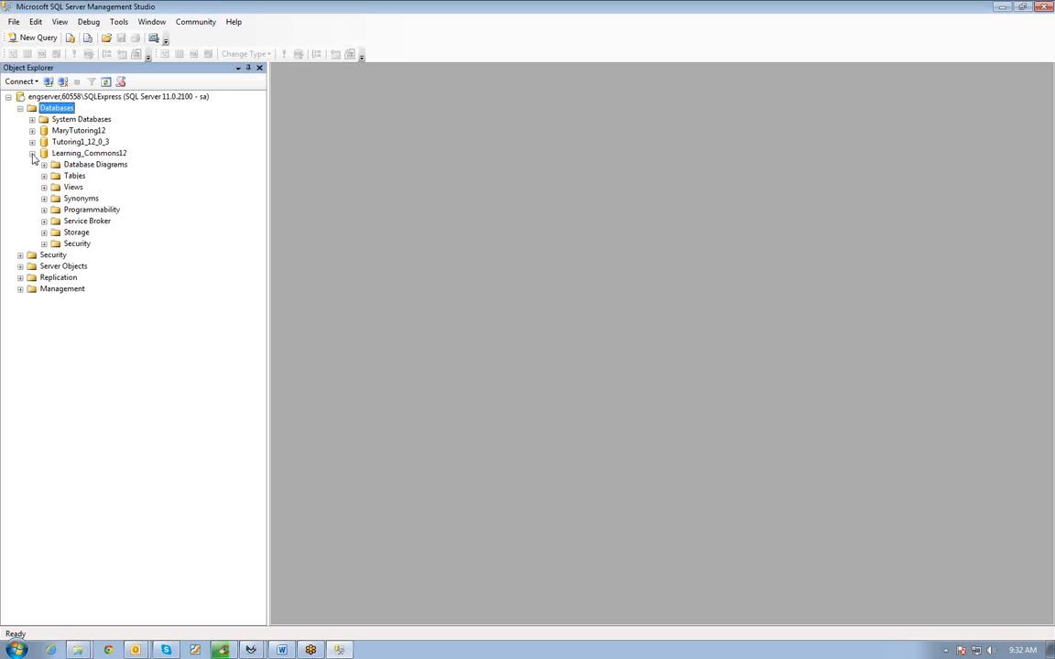
{"action": "left_click", "coordinate": [44, 176]}
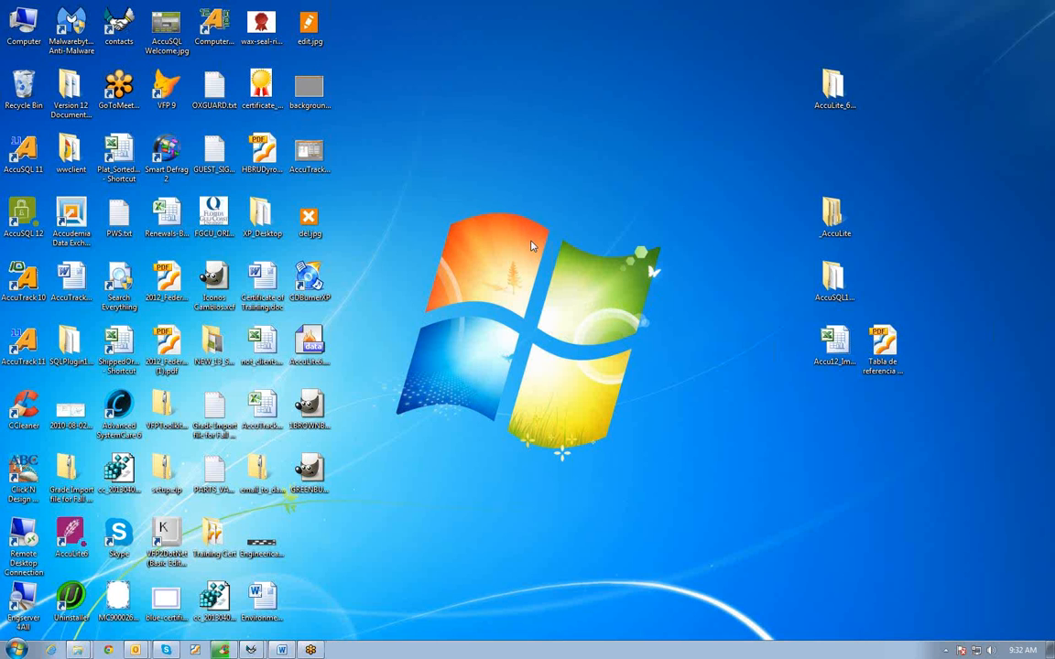
{"action": "left_click", "coordinate": [23, 219]}
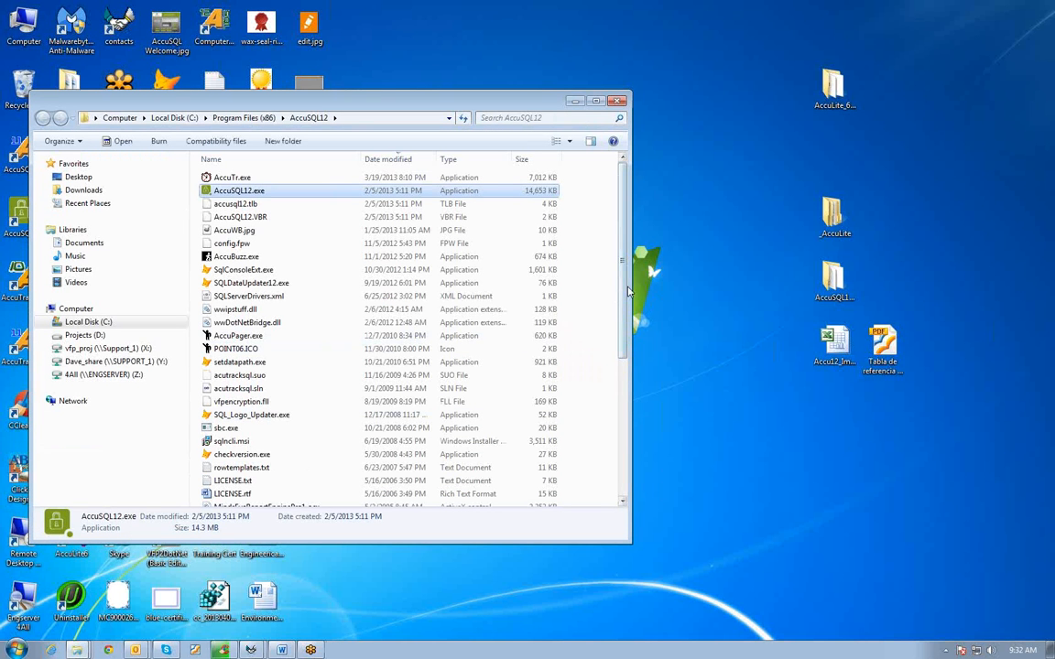
{"action": "scroll", "scroll_direction": "down", "scroll_amount": 3}
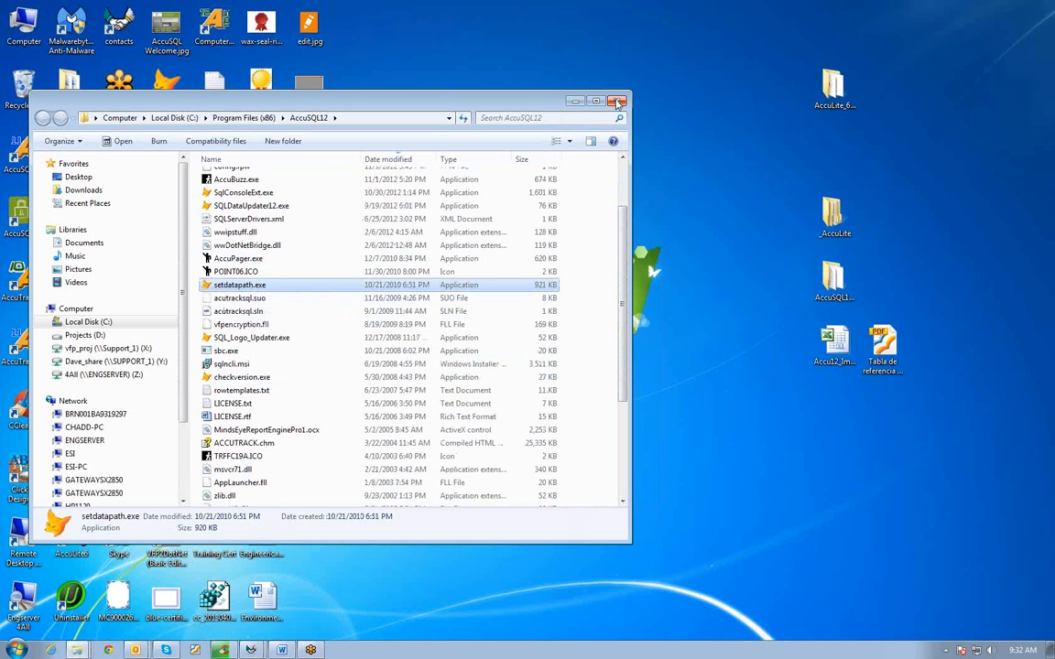
{"action": "left_click", "coordinate": [619, 101]}
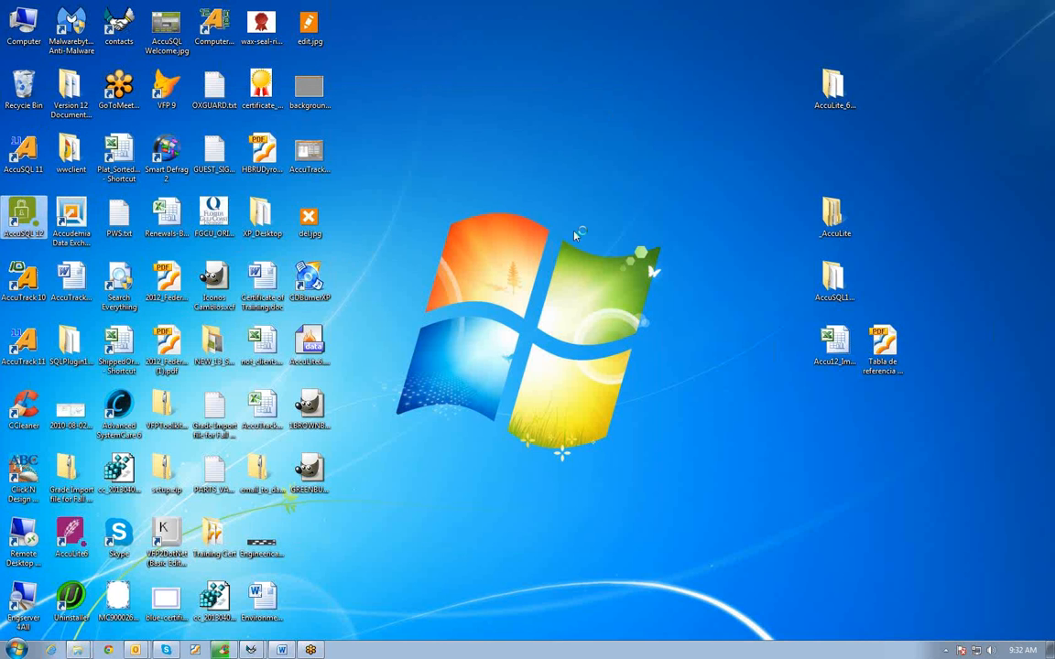
{"action": "mouse_move", "coordinate": [506, 162]}
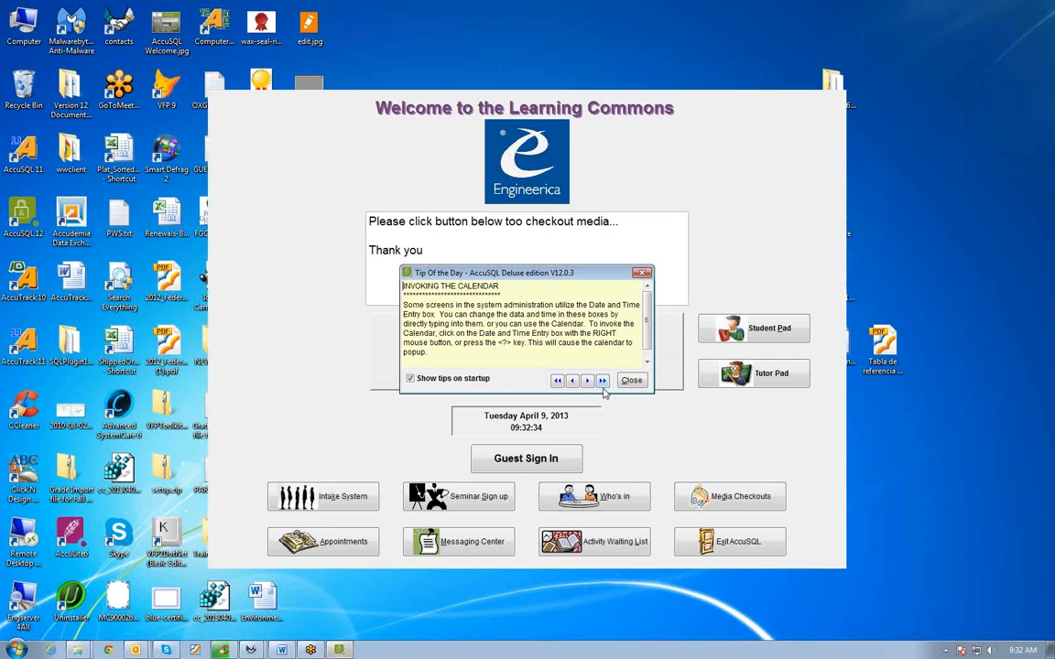
Test AccuSQL 12's connection to the Learning_Commons12 database and confirm it succeeds.
{"action": "left_click", "coordinate": [632, 379]}
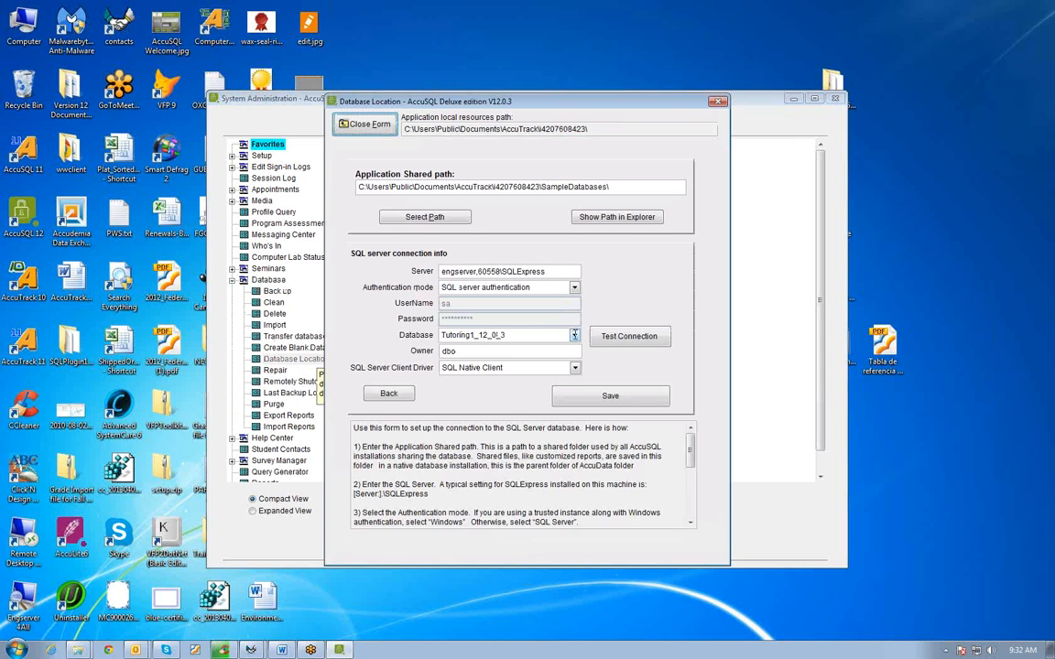
{"action": "left_click", "coordinate": [575, 333]}
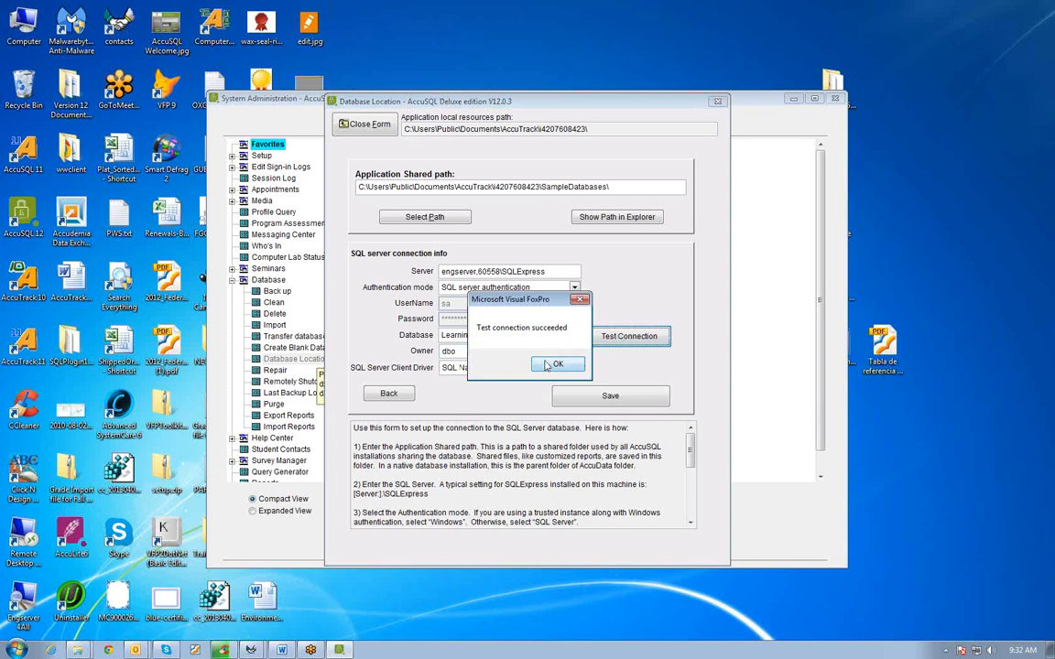
{"action": "left_click", "coordinate": [557, 365]}
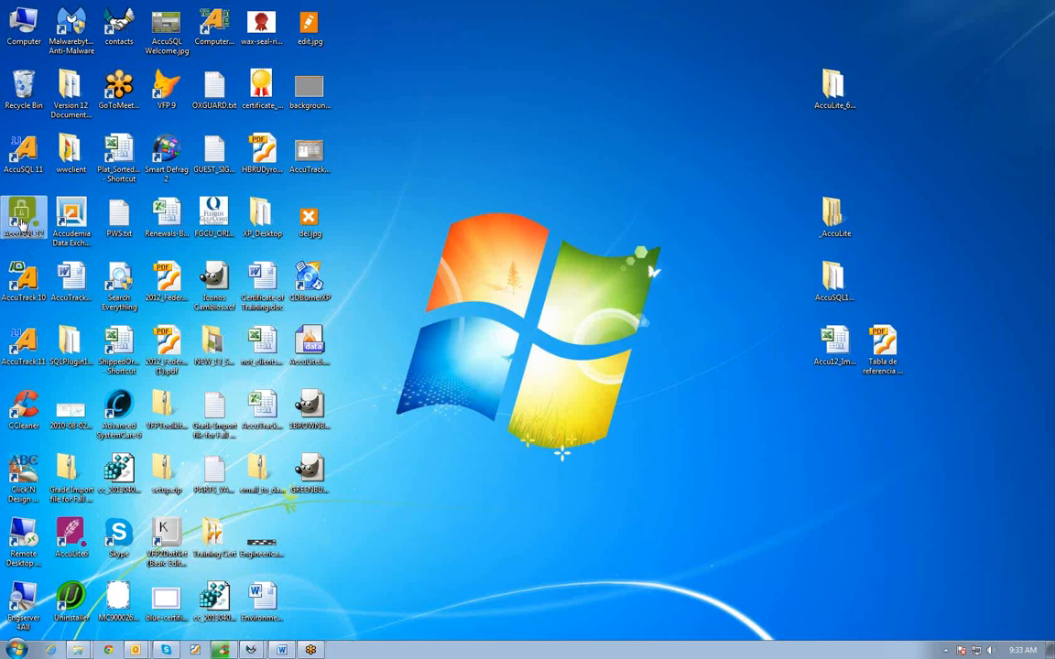
{"action": "double_click", "coordinate": [24, 220]}
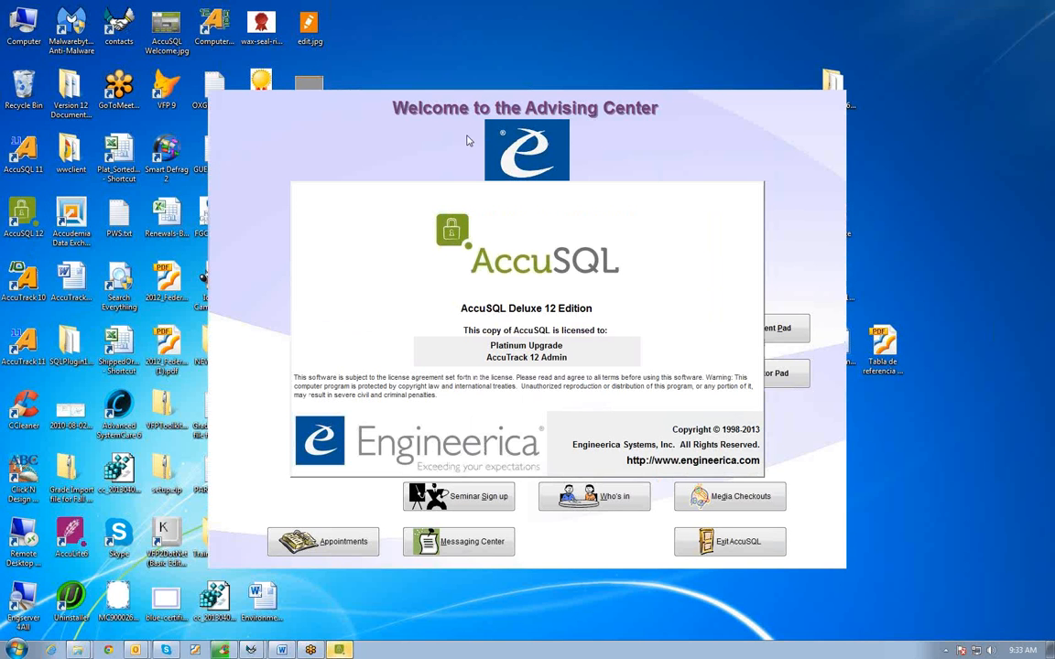
{"action": "mouse_move", "coordinate": [400, 136]}
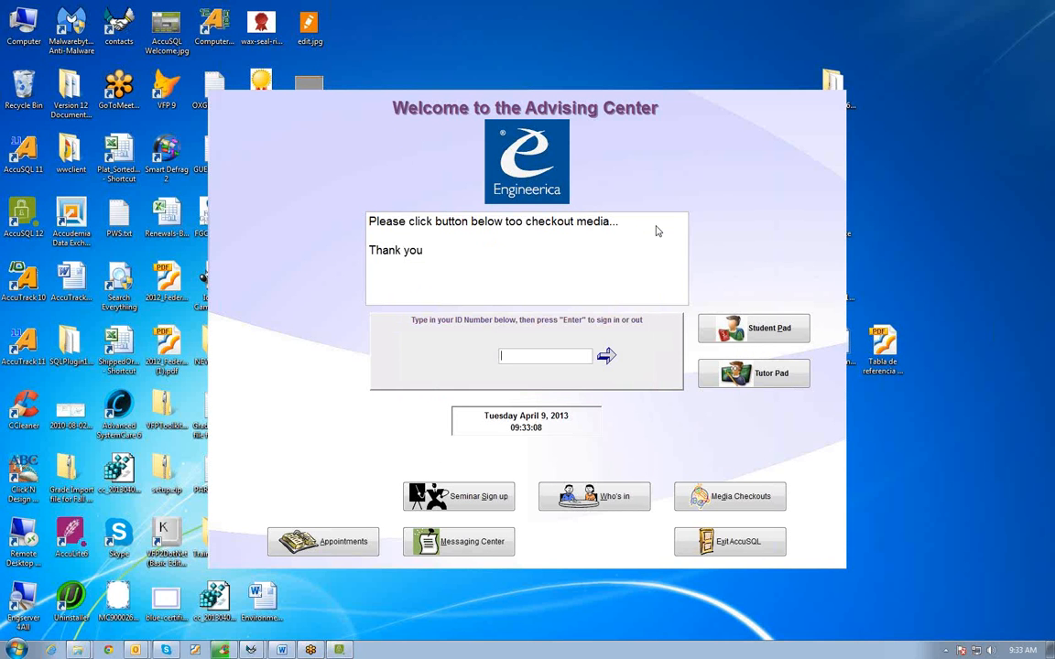
{"action": "mouse_move", "coordinate": [534, 405]}
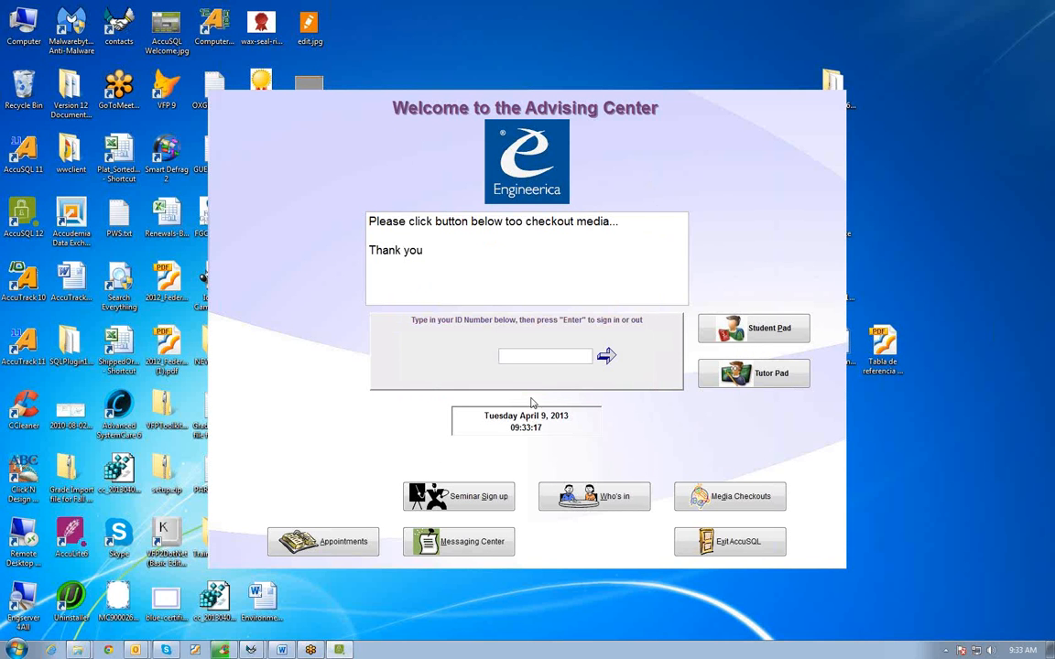
{"action": "type", "text": "111111111"}
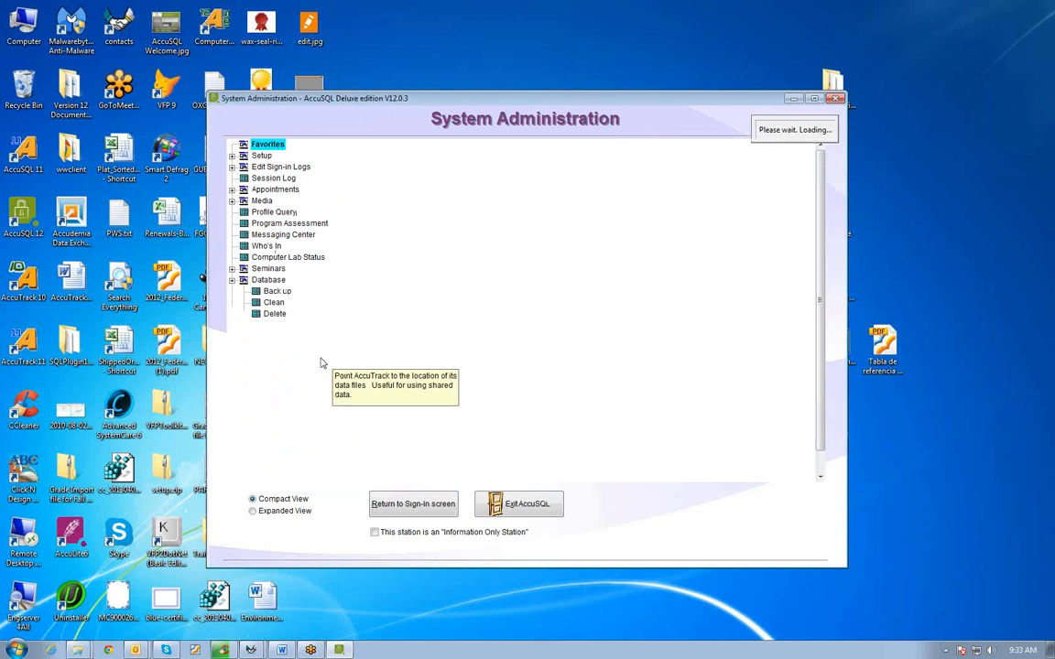
{"action": "left_click", "coordinate": [293, 357]}
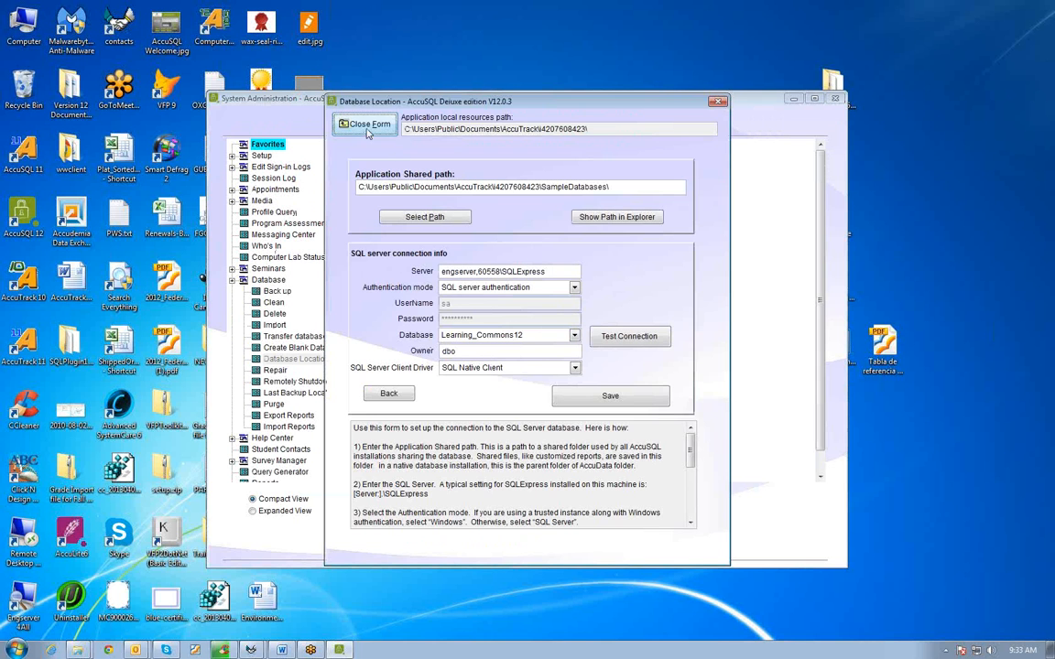
{"action": "left_click", "coordinate": [366, 125]}
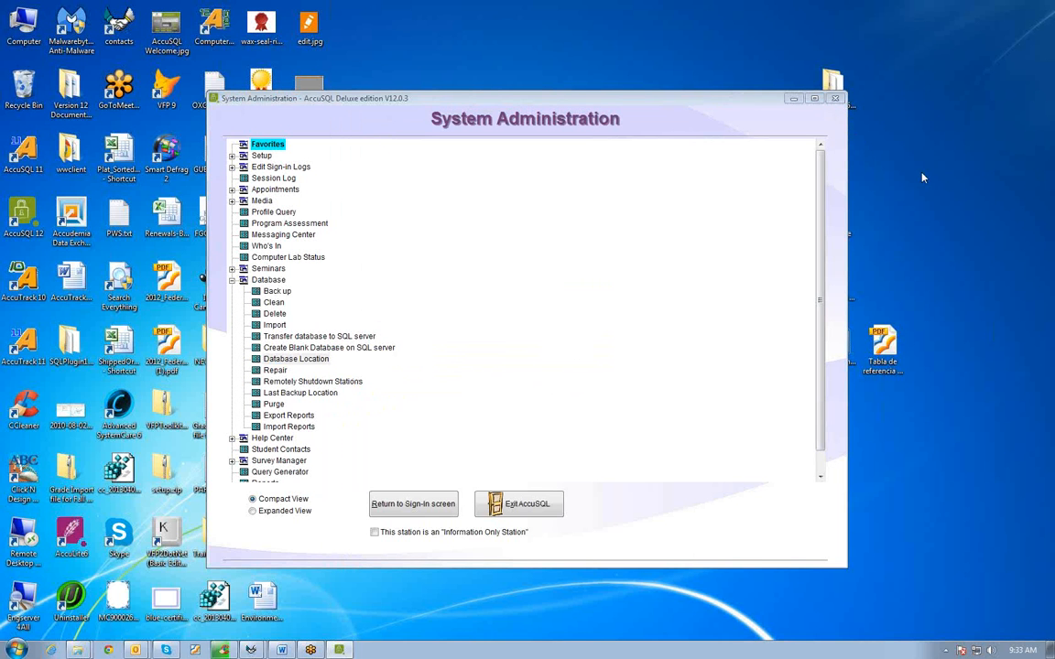